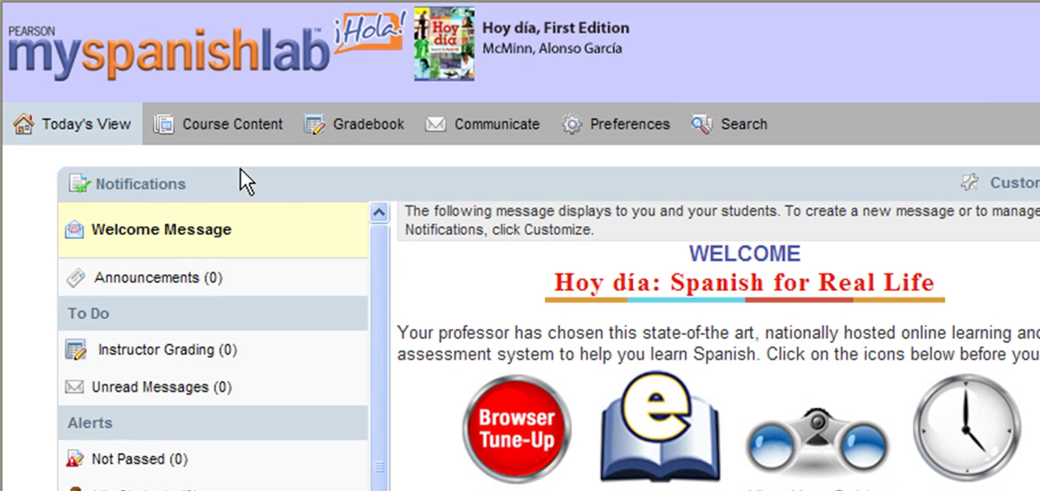
# Step: Choose Assign Content from the Course Content menu
pyautogui.click(229, 124)
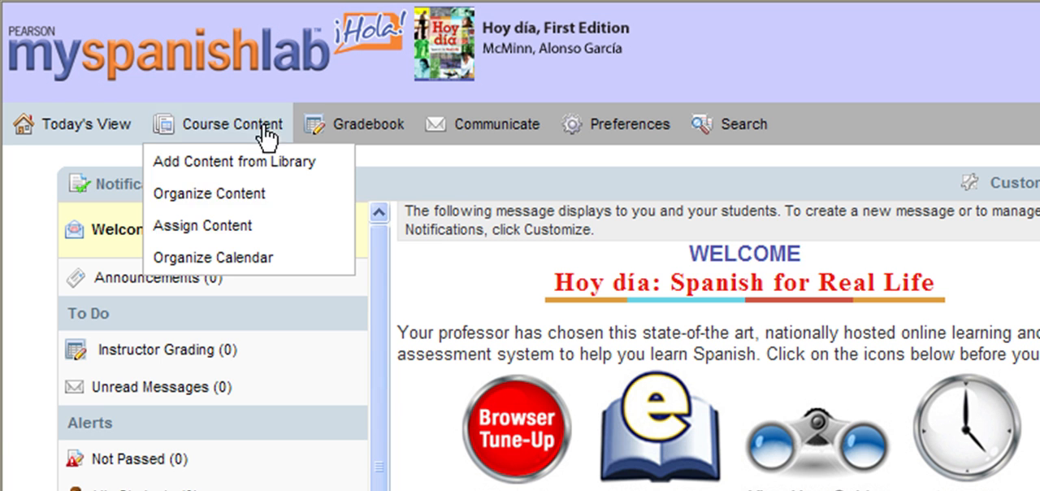
pyautogui.moveTo(203, 225)
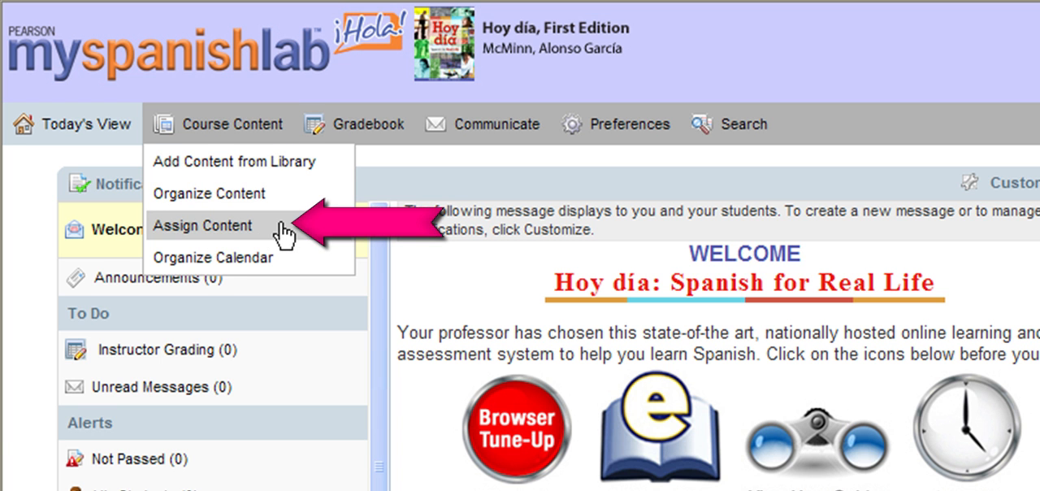
pyautogui.click(203, 225)
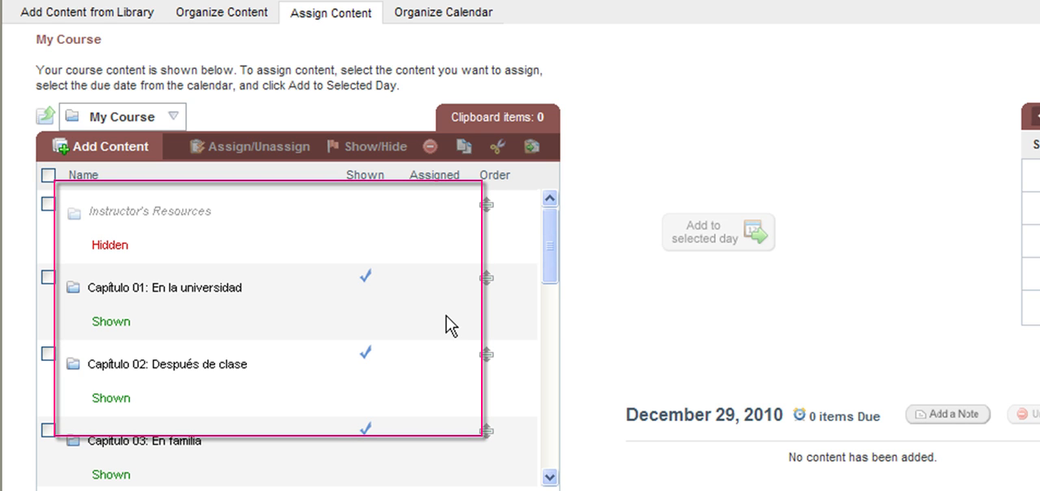
pyautogui.moveTo(439, 383)
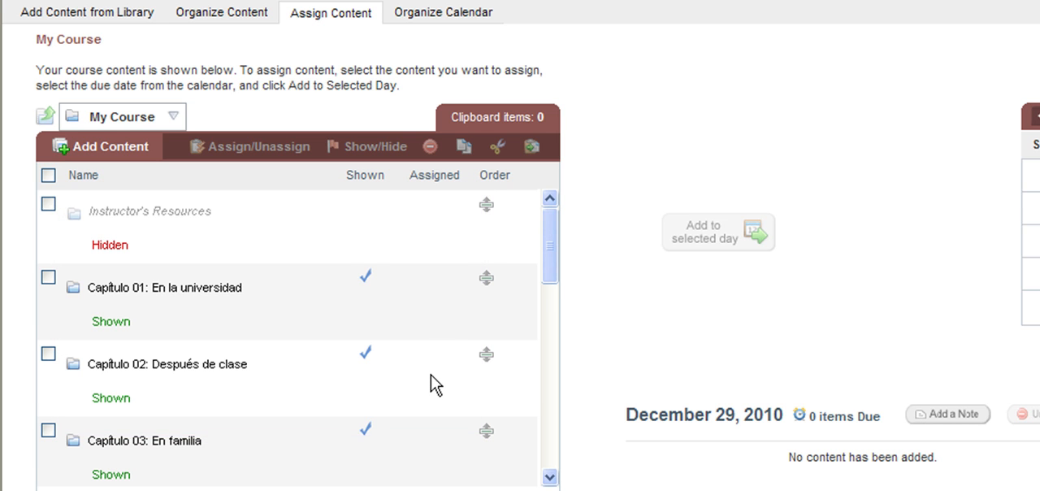
# Step: Scroll the My Course list and open the Capítulo 01: En la universidad folder
pyautogui.scroll(-3)
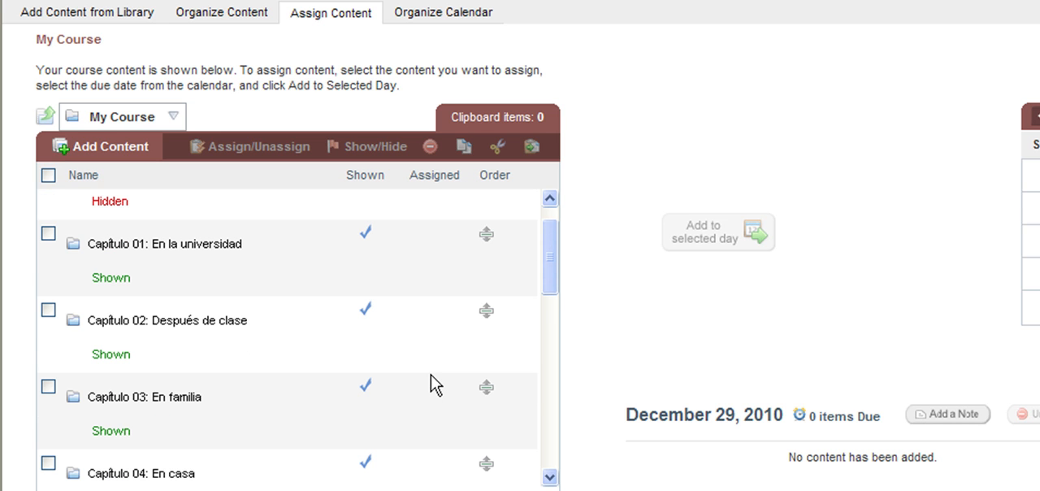
pyautogui.moveTo(293, 266)
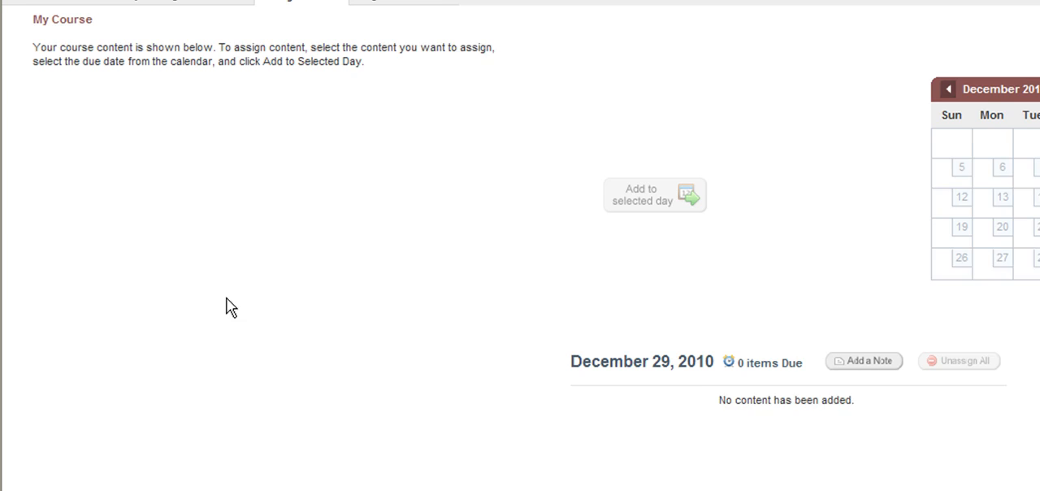
pyautogui.click(290, 12)
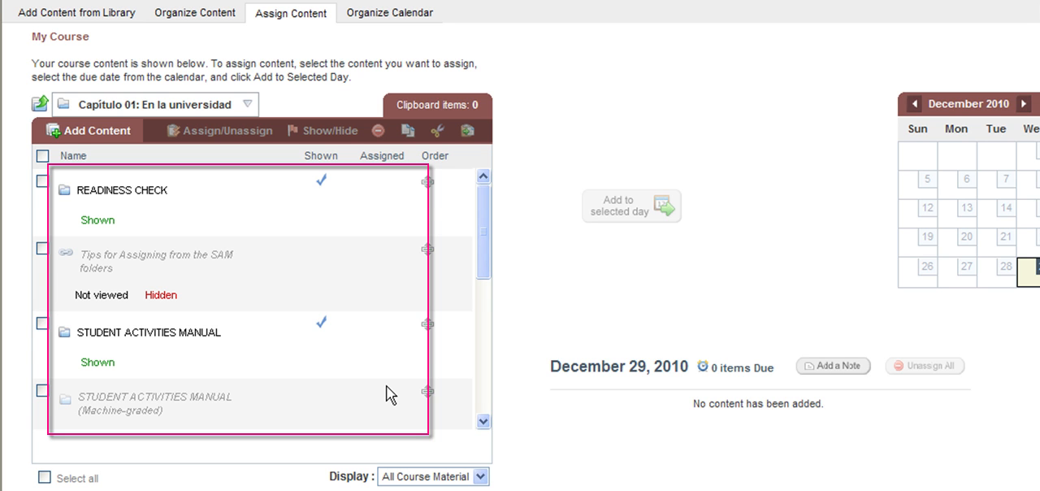
# Step: Scroll through Capítulo 01 and open the shown Student Activities Manual folder
pyautogui.scroll(-3)
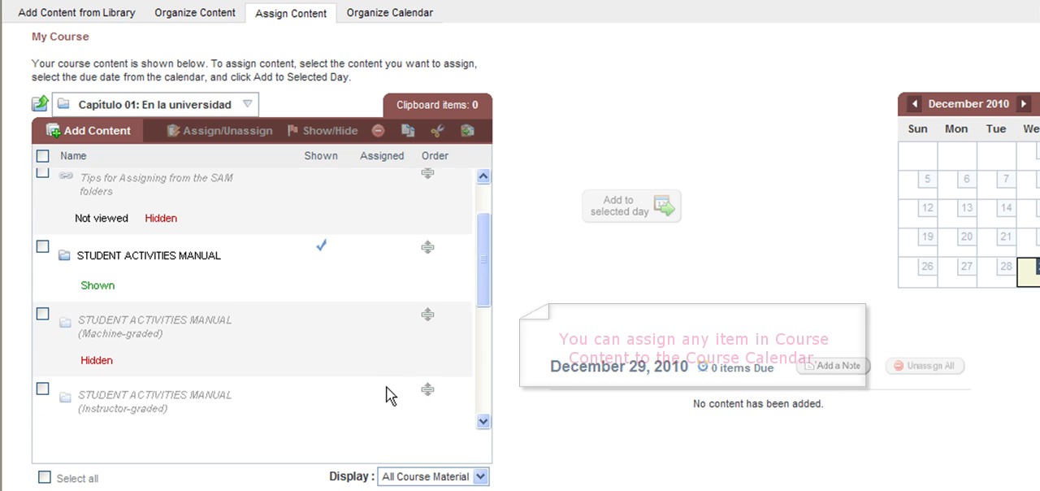
pyautogui.scroll(-3)
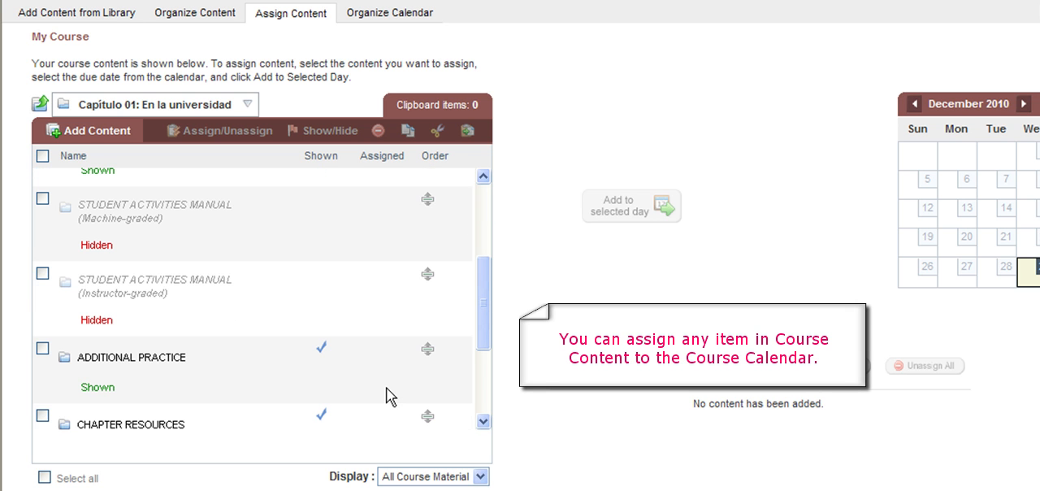
pyautogui.scroll(-3)
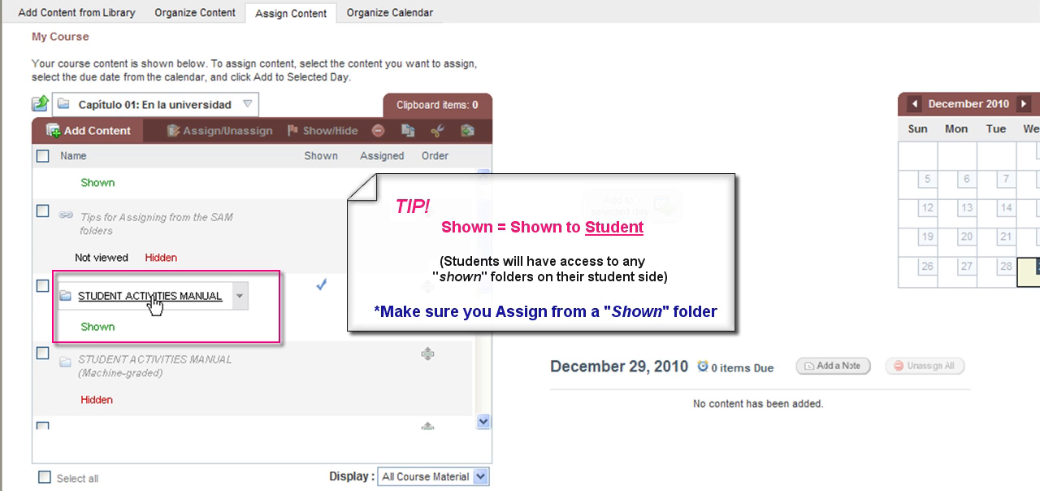
pyautogui.doubleClick(146, 295)
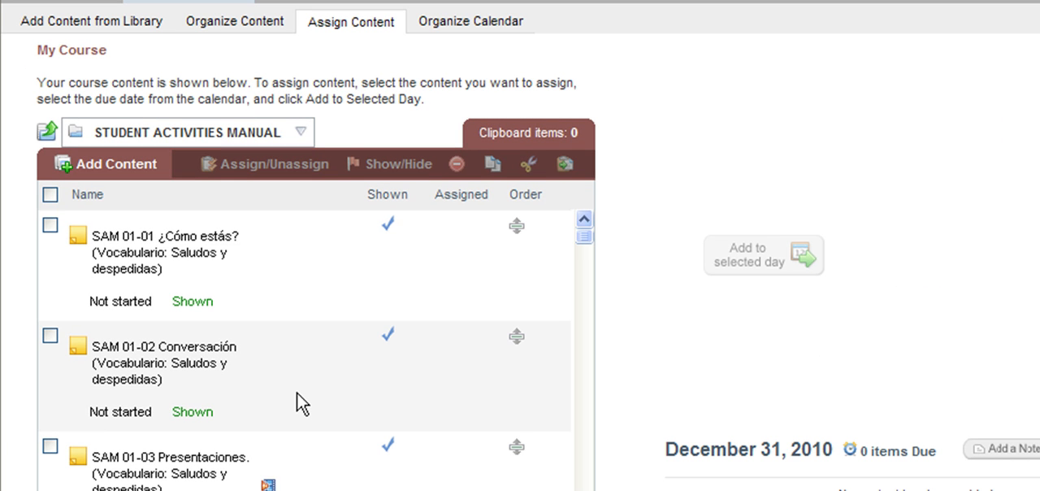
# Step: Preview the SAM 01-03 Presentaciones activity
pyautogui.scroll(-3)
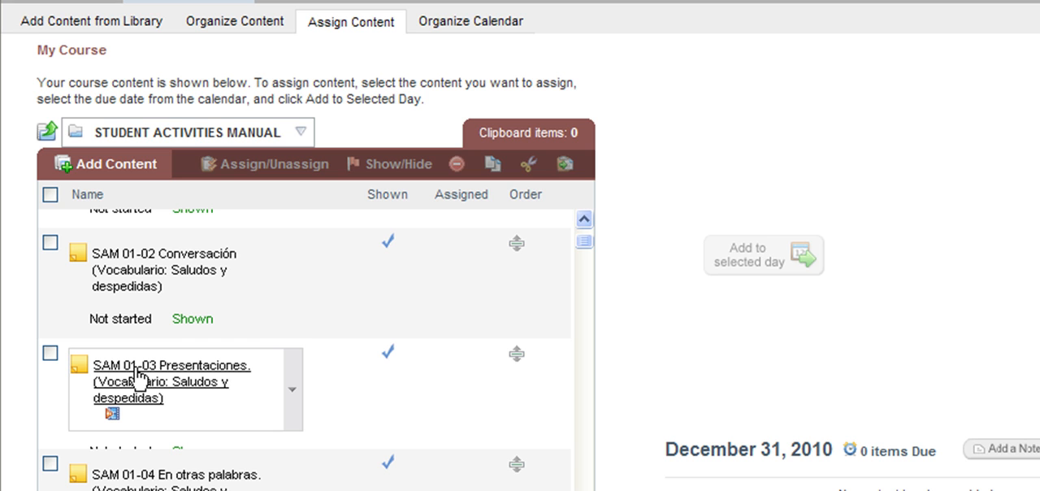
pyautogui.click(171, 365)
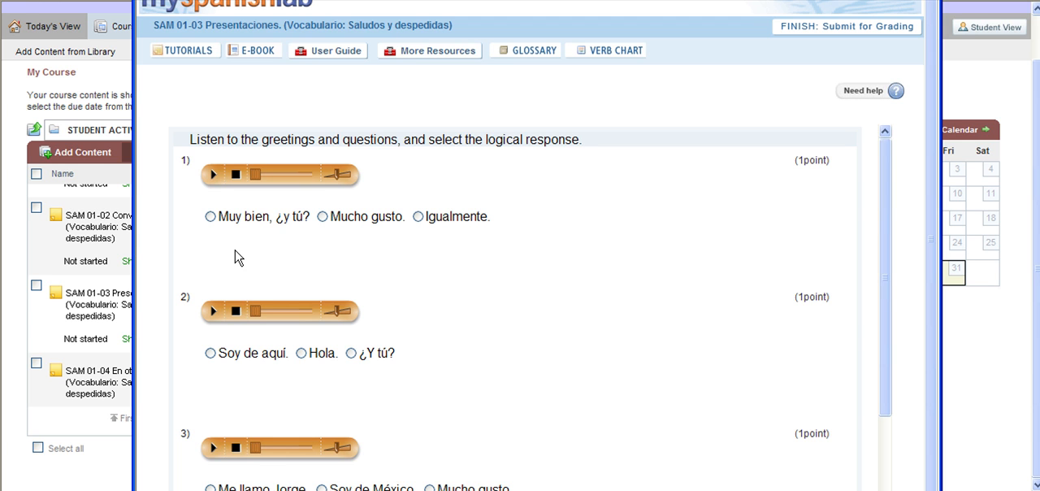
pyautogui.click(213, 173)
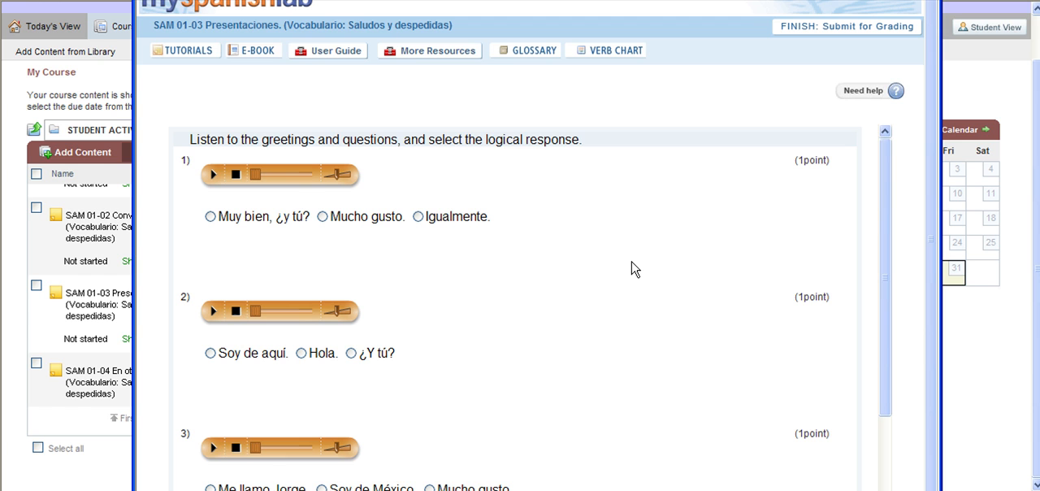
pyautogui.moveTo(550, 321)
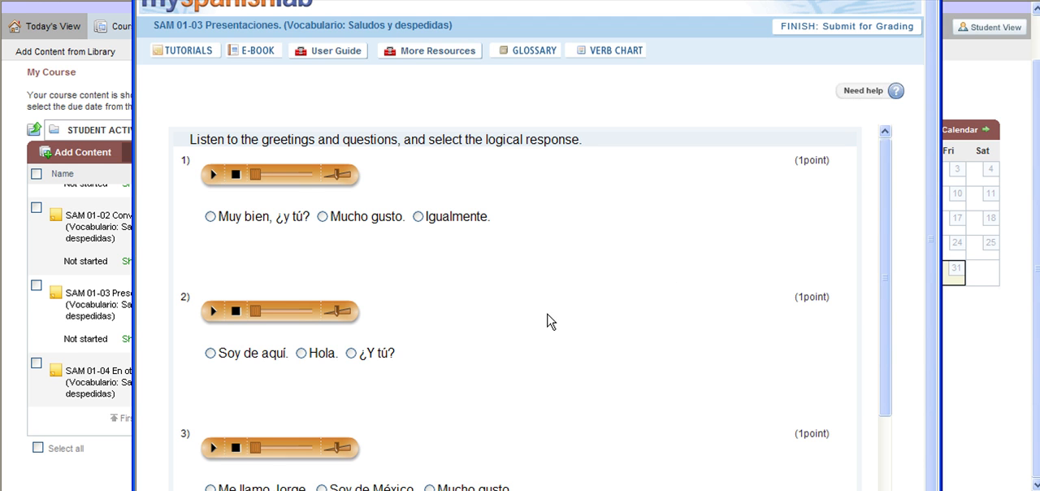
pyautogui.moveTo(603, 175)
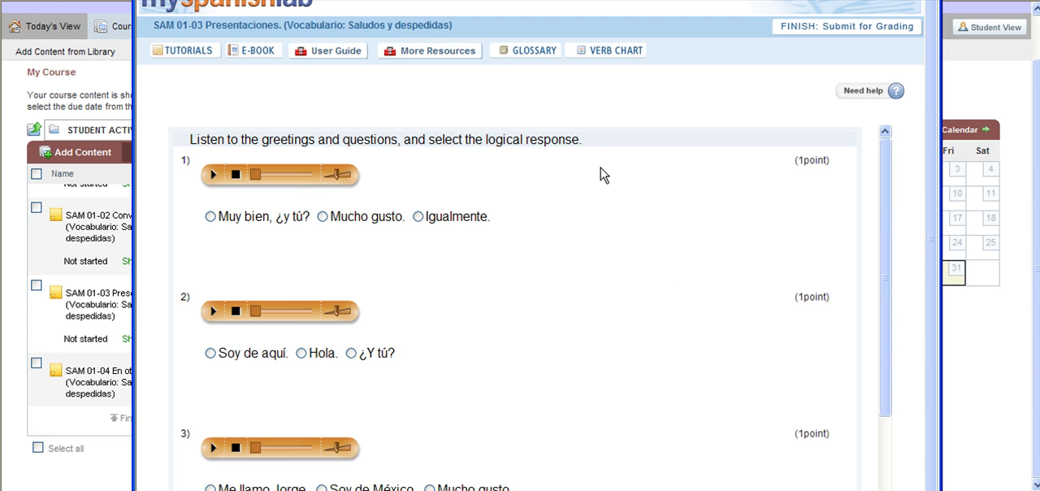
pyautogui.moveTo(713, 270)
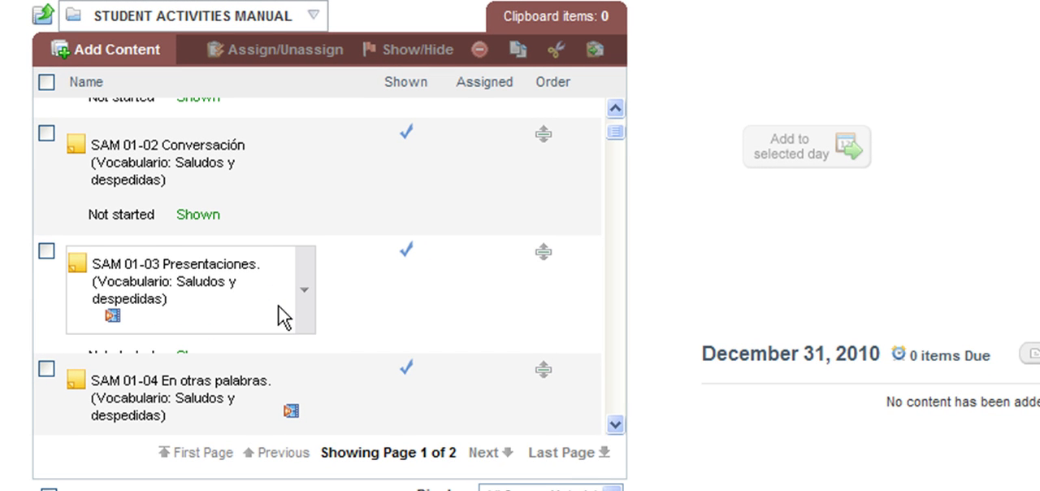
# Step: Scroll the SAM list to view later activities through SAM 01-15
pyautogui.scroll(-3)
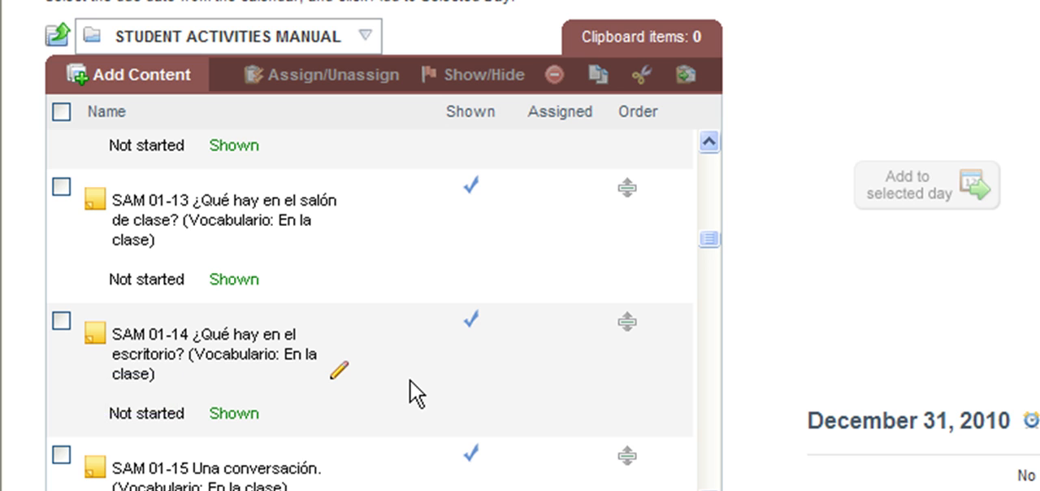
pyautogui.moveTo(398, 388)
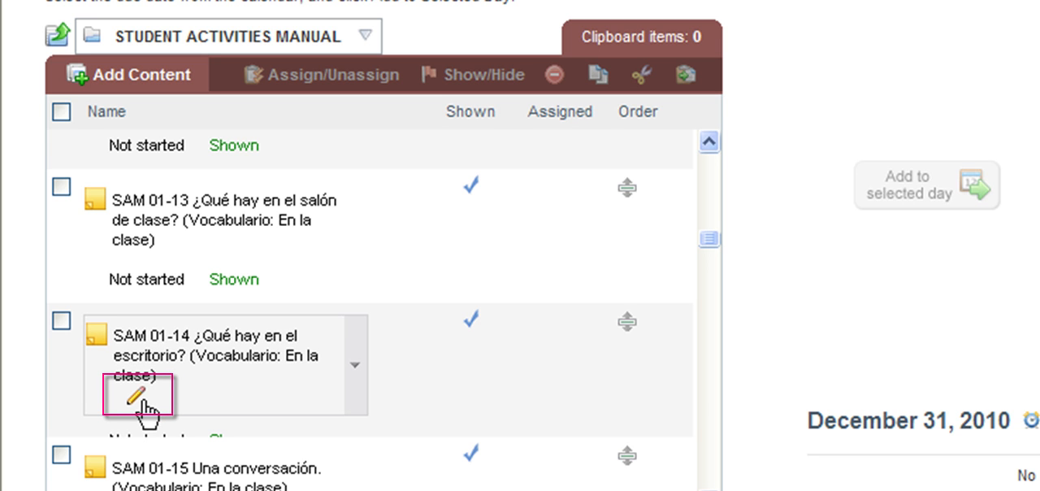
pyautogui.moveTo(139, 392)
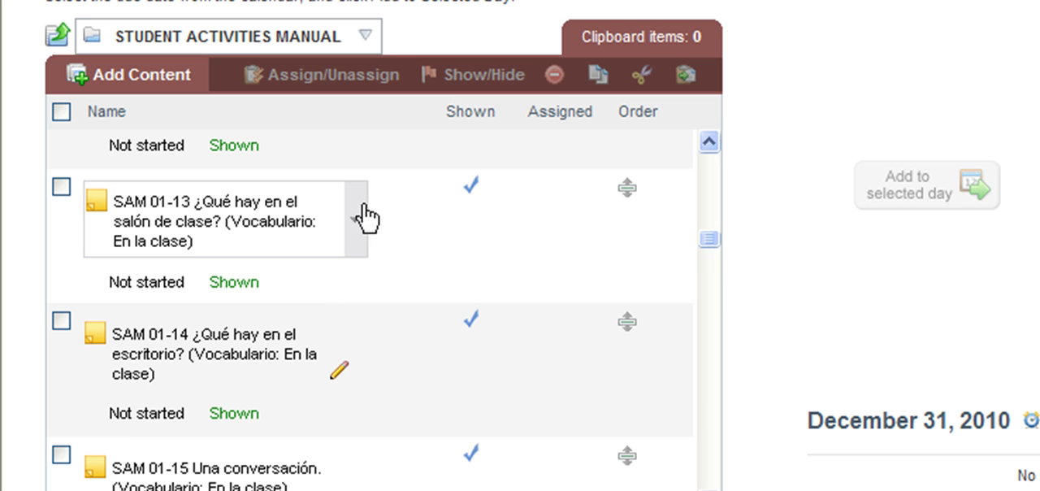
pyautogui.moveTo(410, 283)
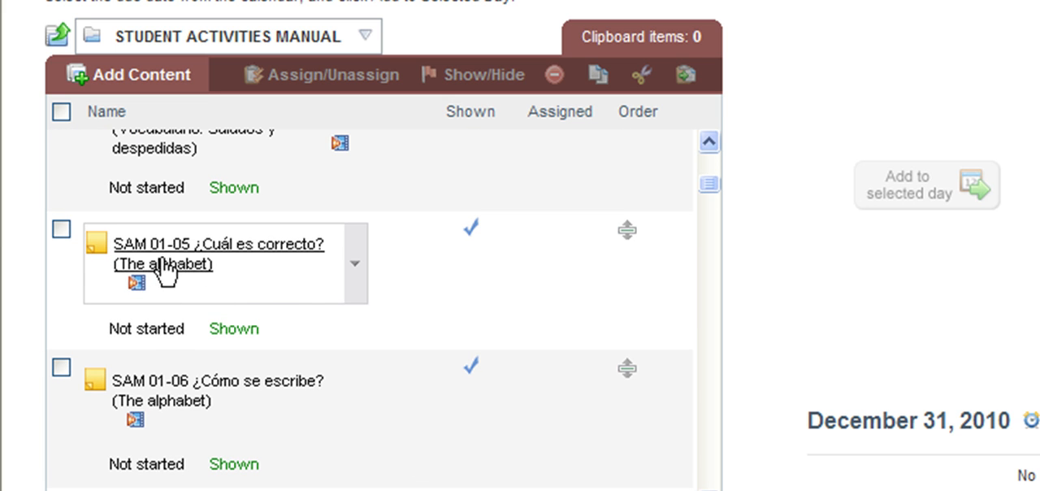
pyautogui.moveTo(394, 467)
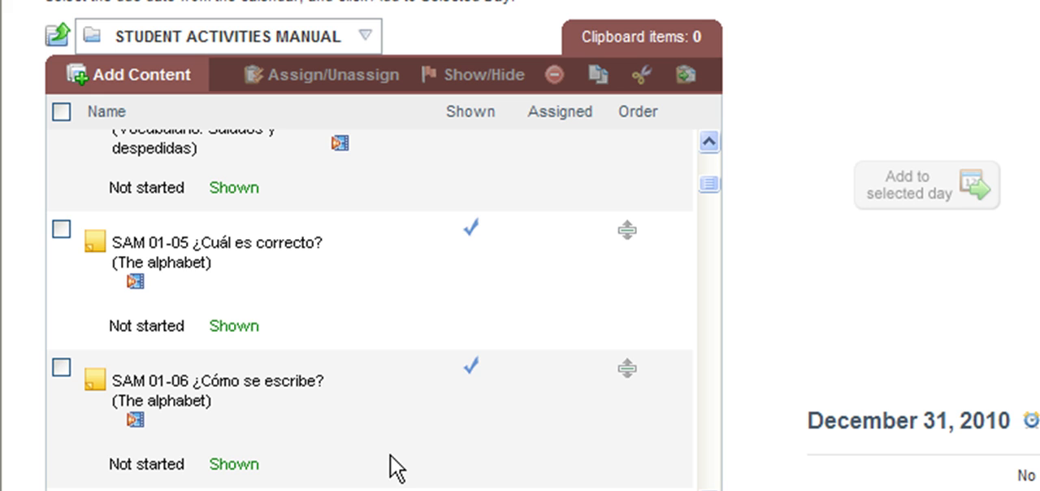
pyautogui.scroll(-3)
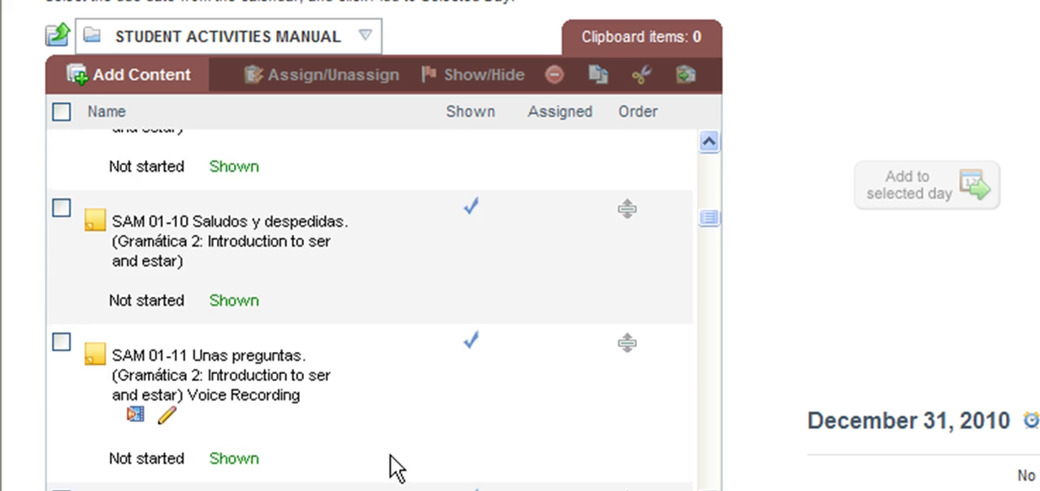
pyautogui.scroll(-3)
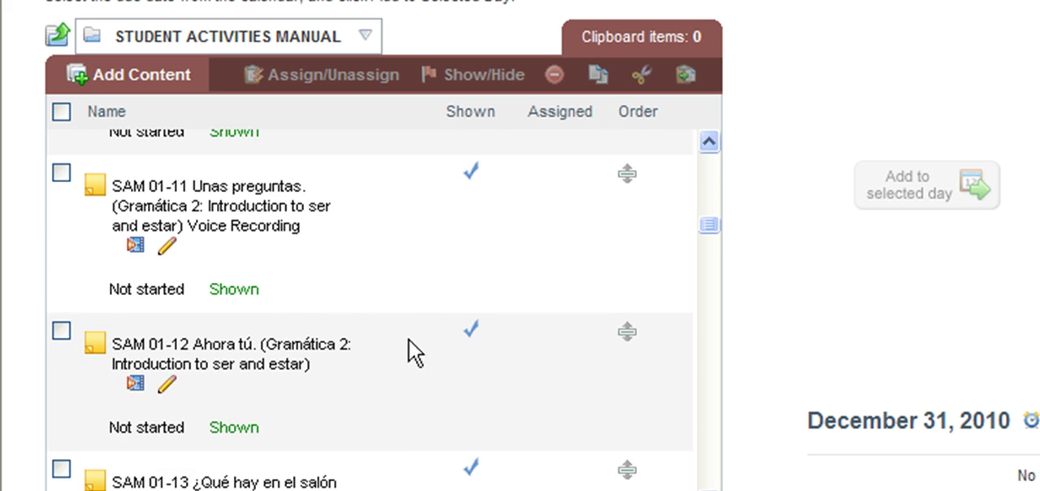
pyautogui.moveTo(400, 311)
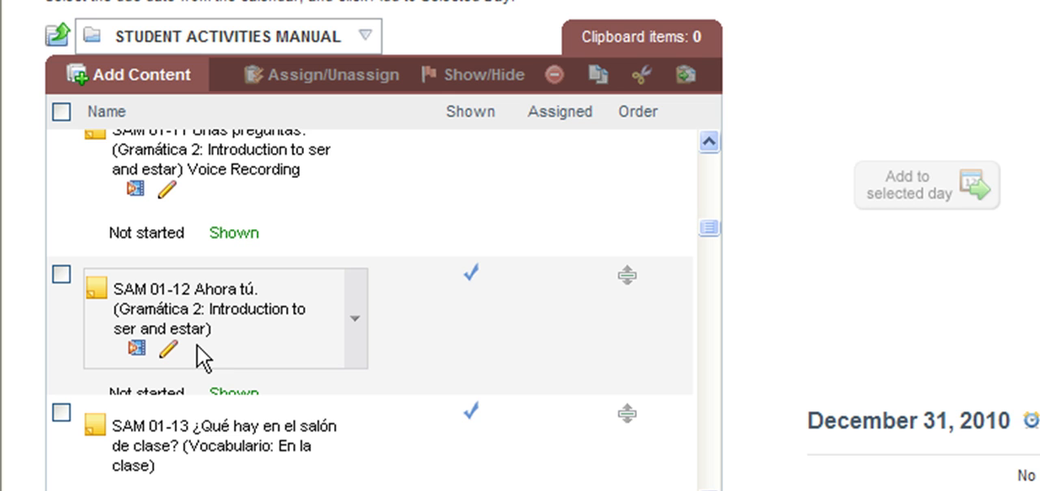
pyautogui.moveTo(316, 352)
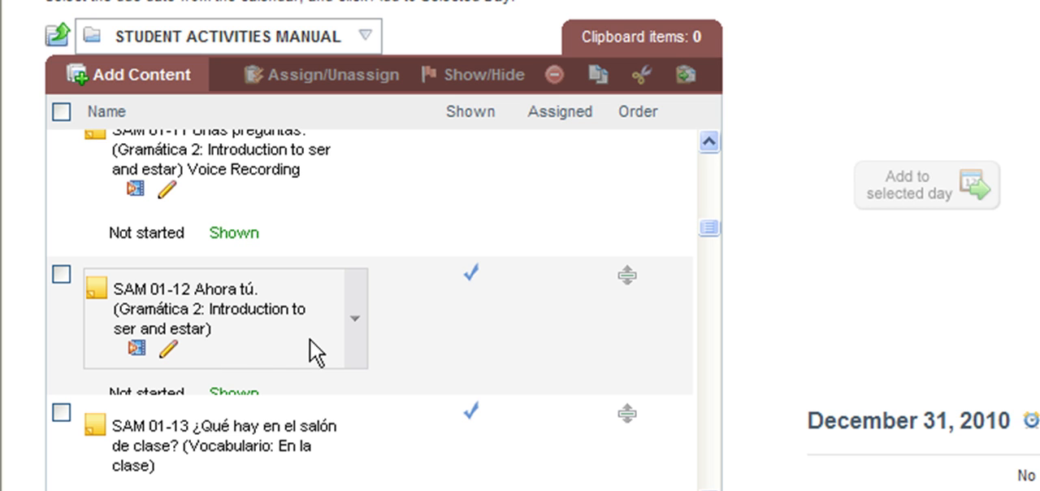
pyautogui.moveTo(262, 352)
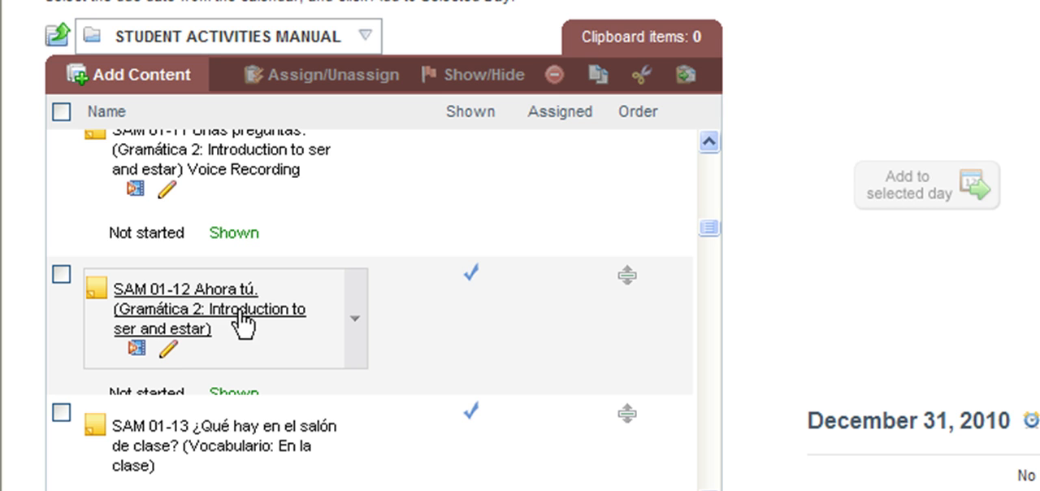
pyautogui.moveTo(286, 359)
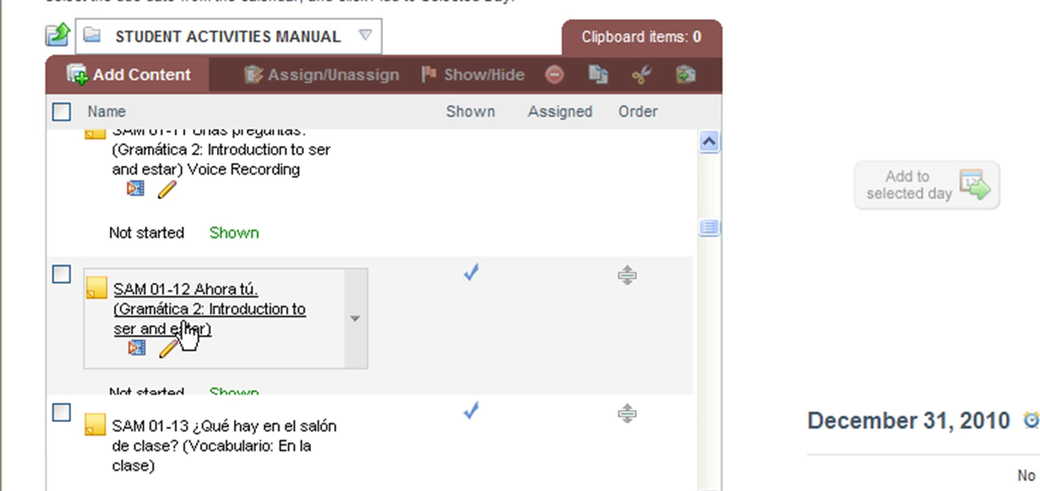
pyautogui.scroll(-3)
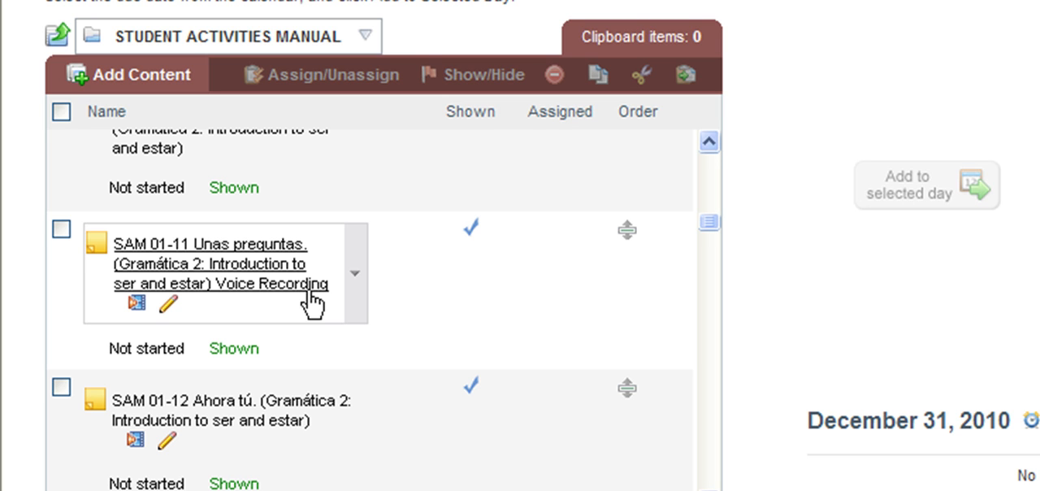
pyautogui.moveTo(382, 328)
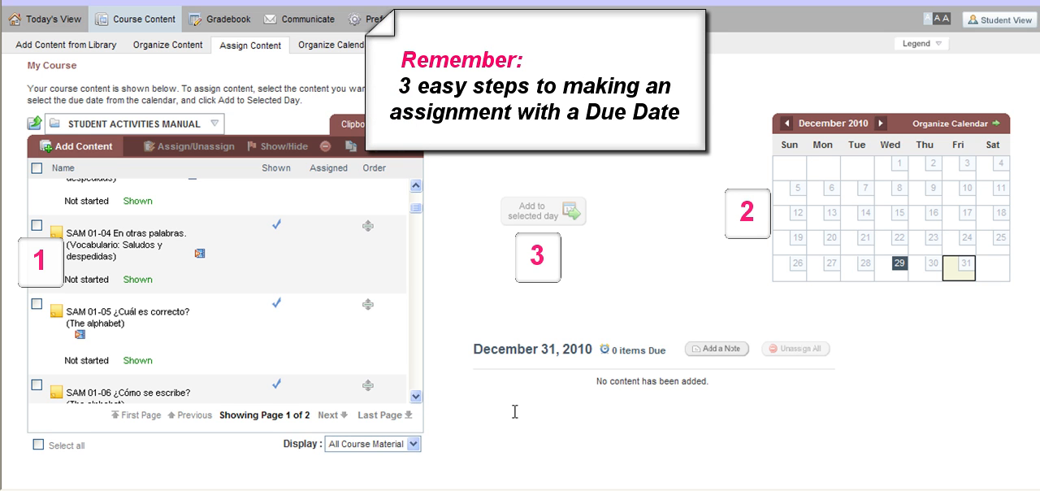
pyautogui.moveTo(292, 322)
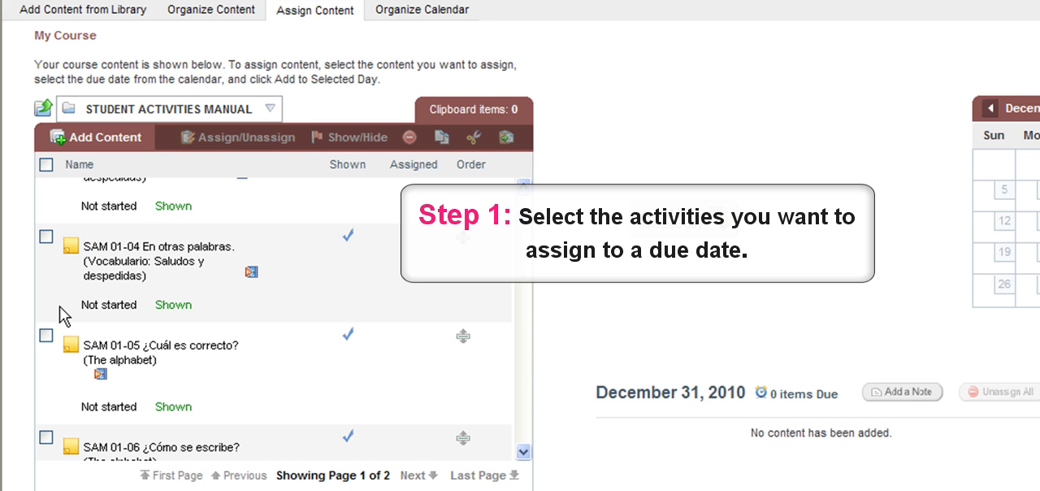
pyautogui.moveTo(56, 289)
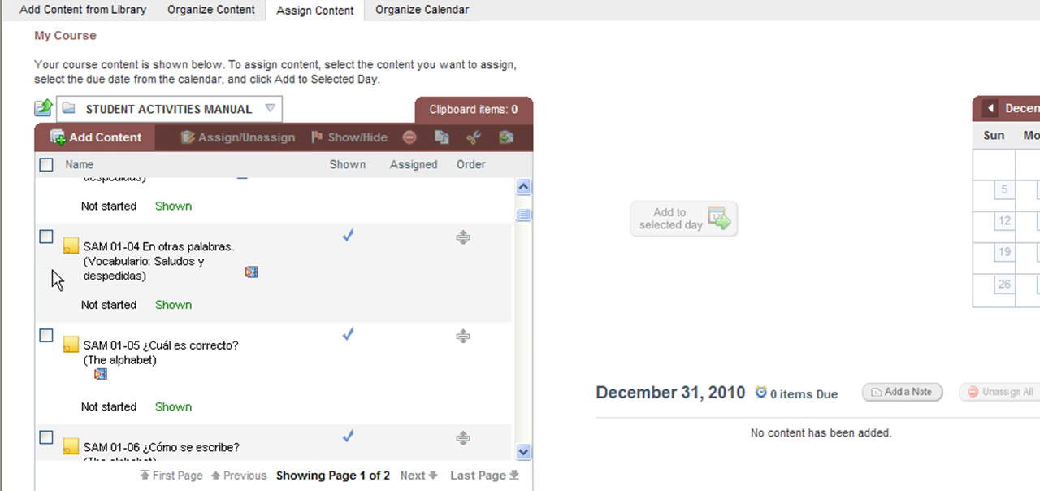
# Step: Tick SAM 01-04, 01-05, 01-07 and 01-08 for assignment
pyautogui.click(46, 236)
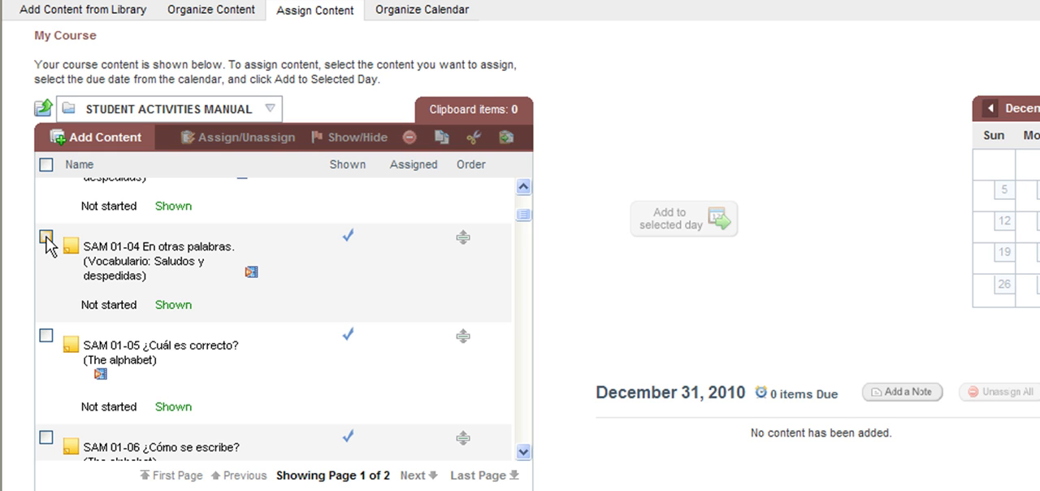
pyautogui.click(46, 236)
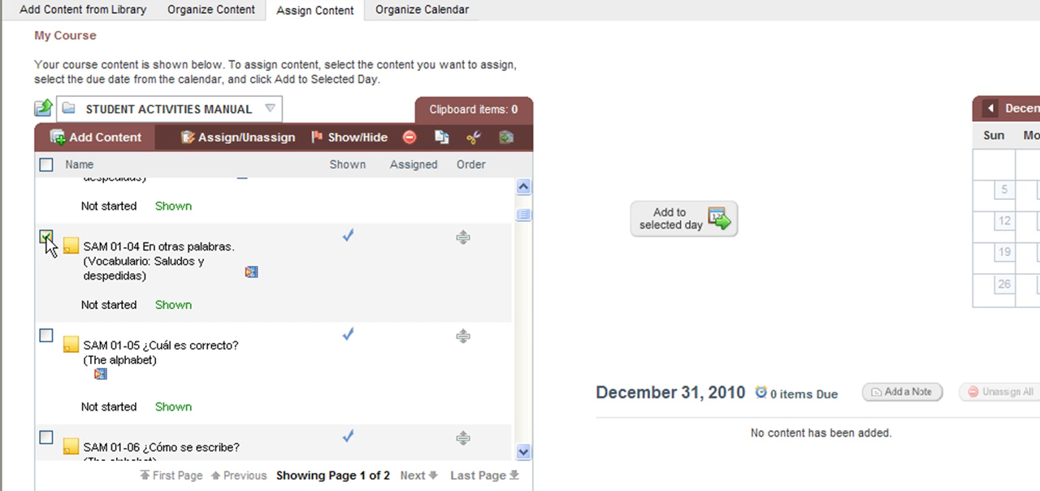
pyautogui.click(45, 235)
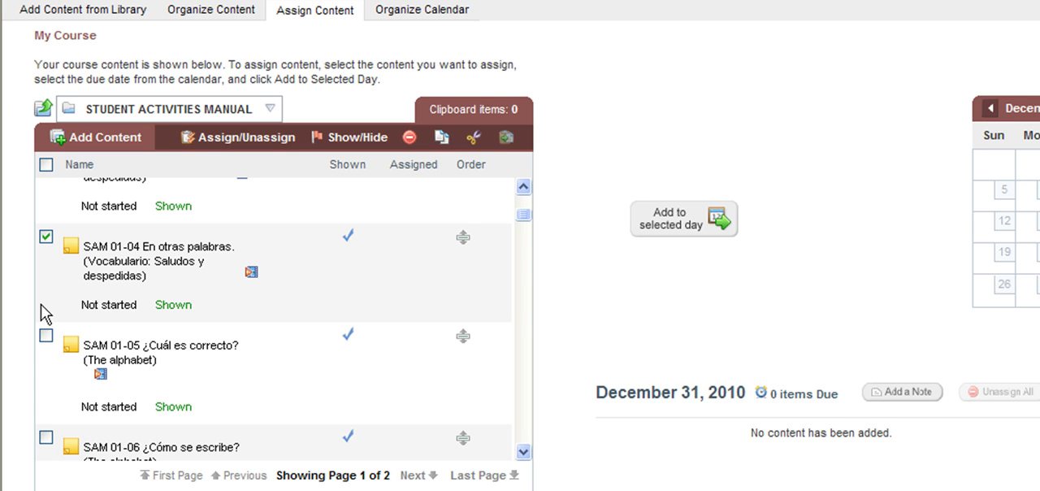
pyautogui.moveTo(47, 270)
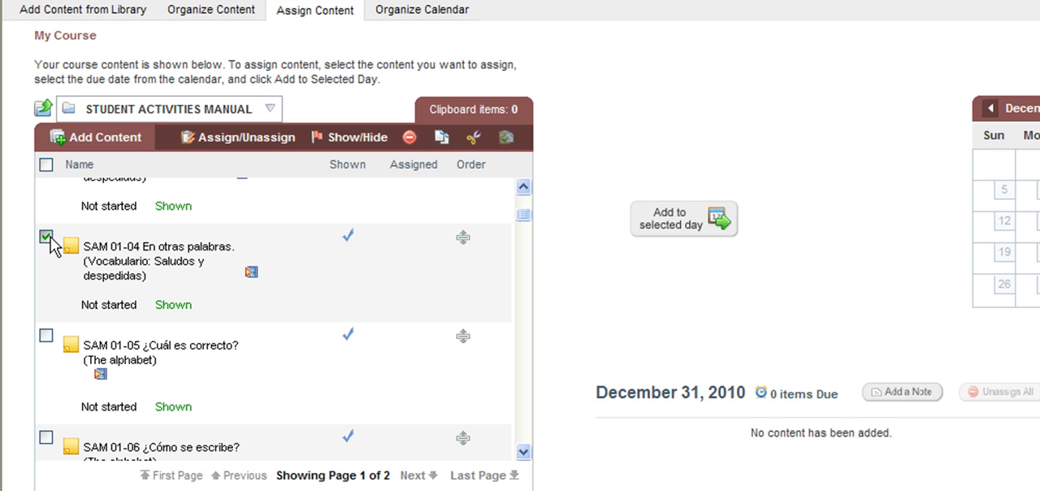
pyautogui.click(45, 236)
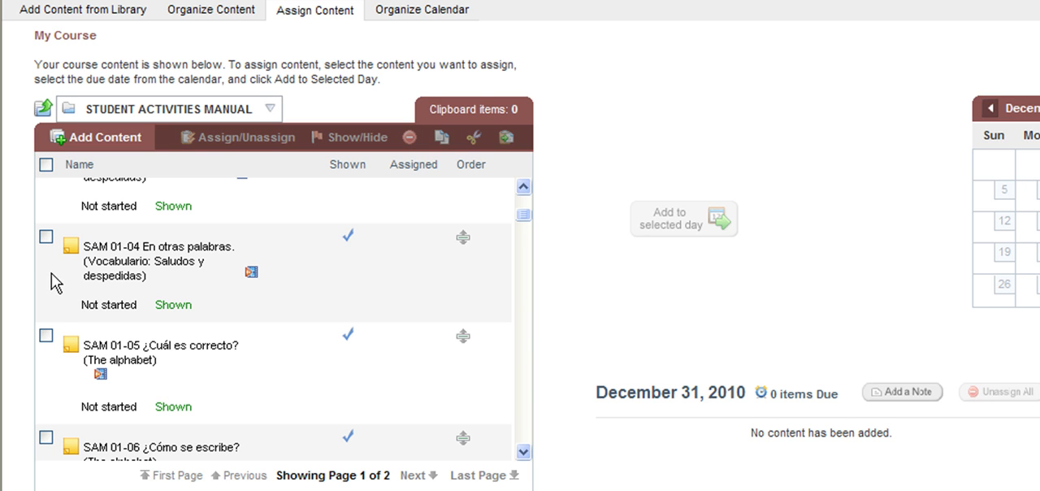
pyautogui.click(45, 237)
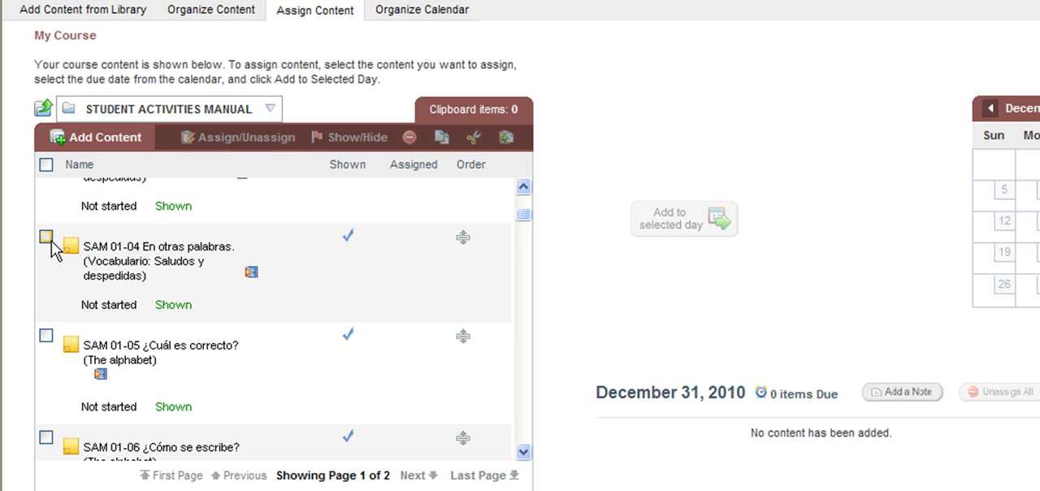
pyautogui.click(47, 237)
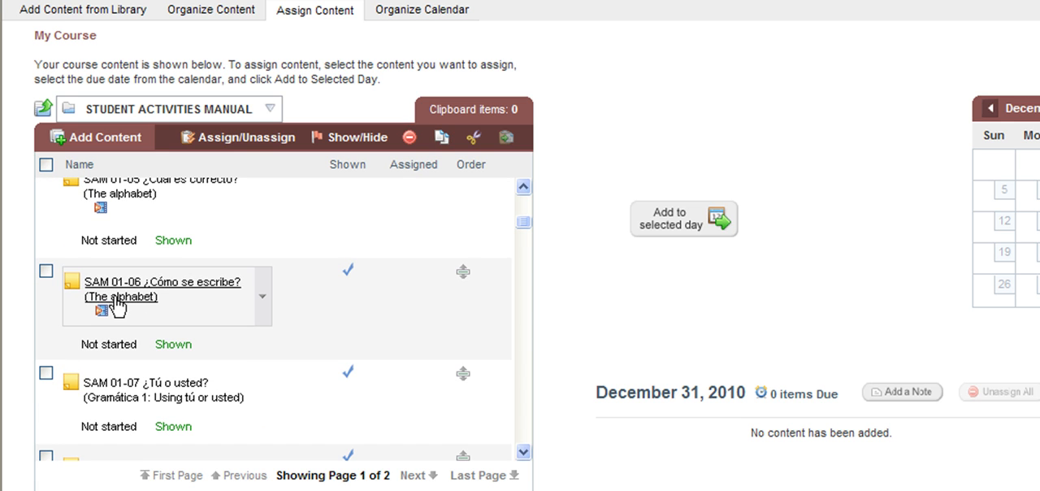
pyautogui.moveTo(126, 300)
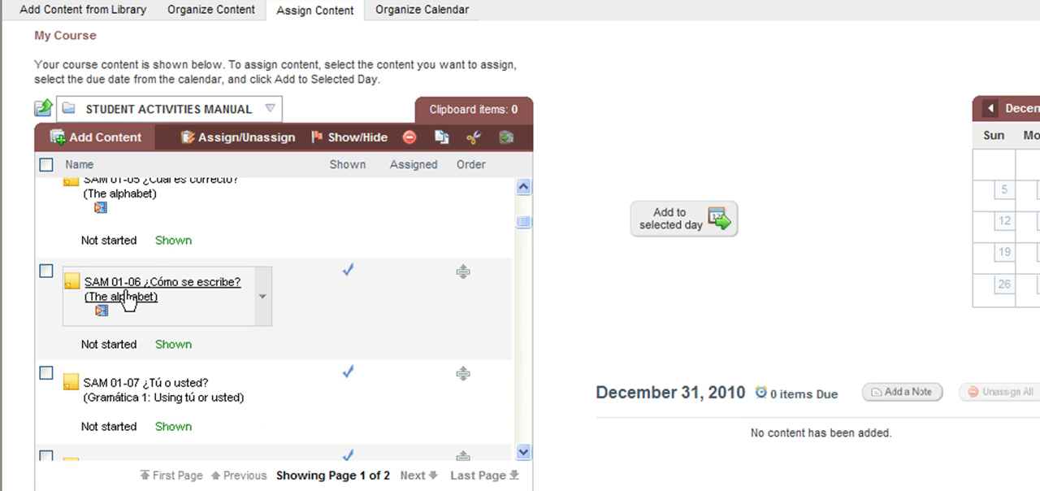
pyautogui.click(162, 282)
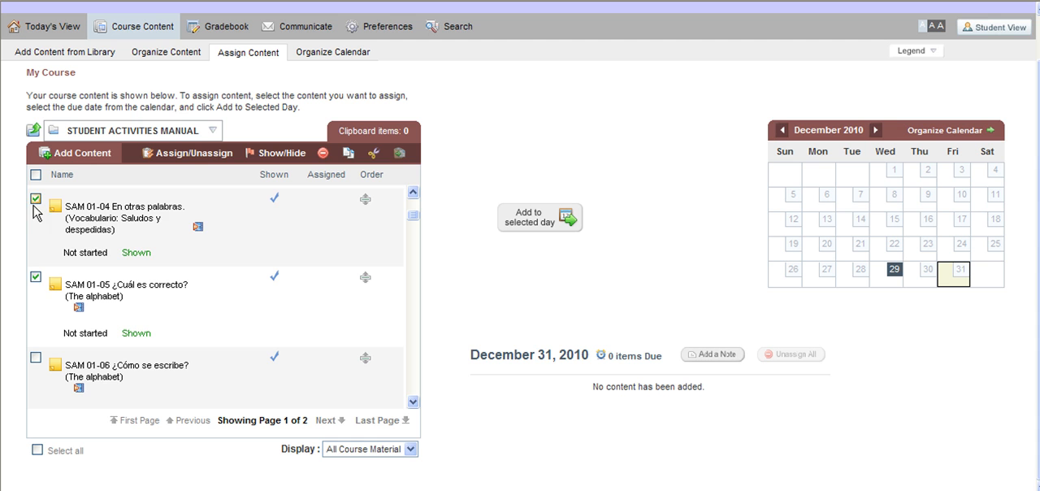
pyautogui.scroll(-3)
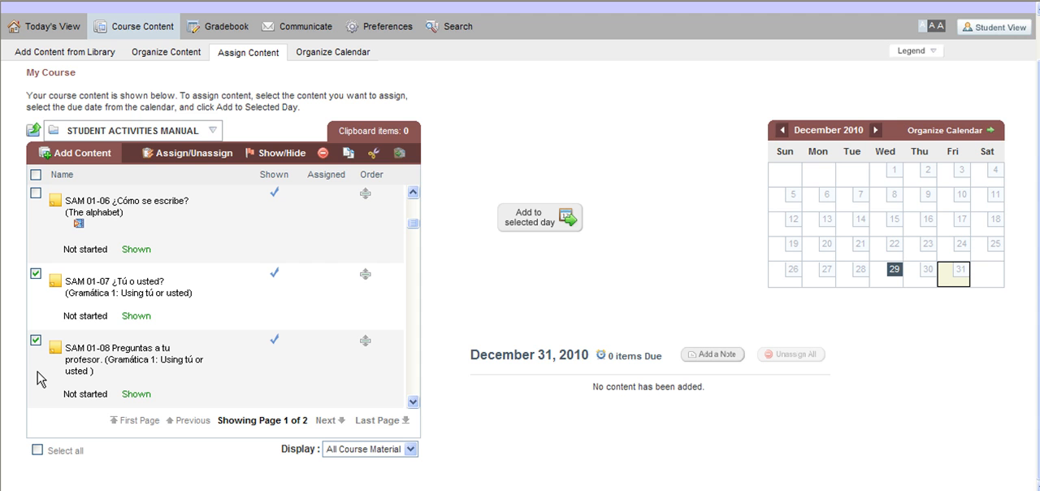
pyautogui.moveTo(559, 285)
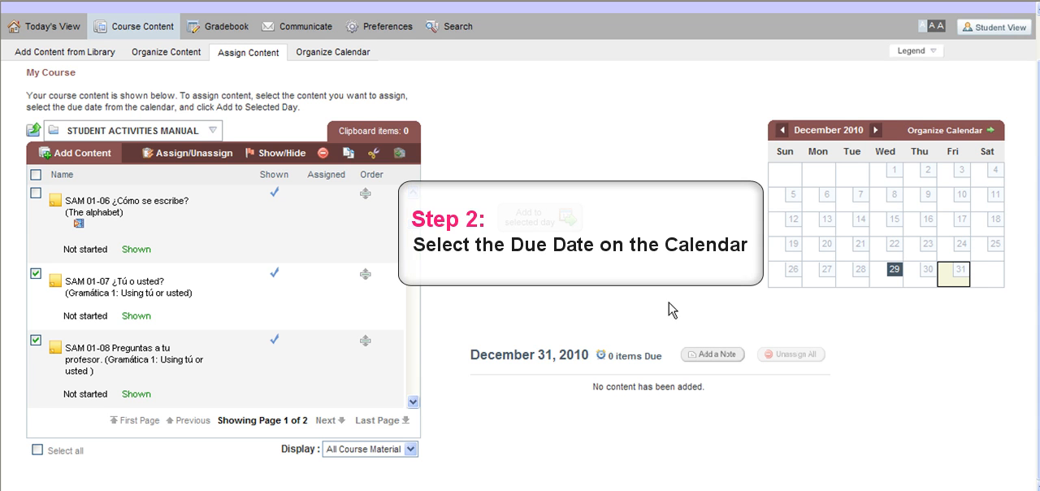
pyautogui.moveTo(918, 326)
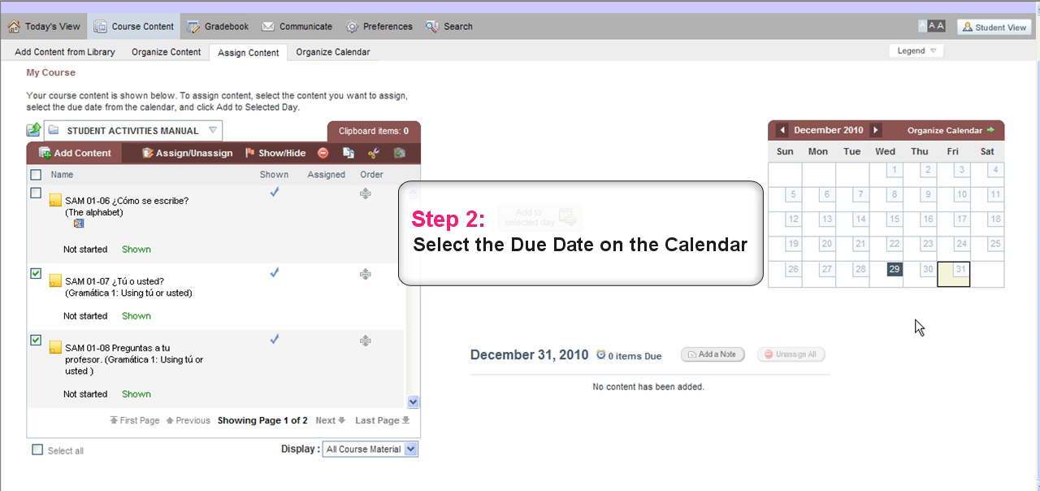
pyautogui.moveTo(893, 281)
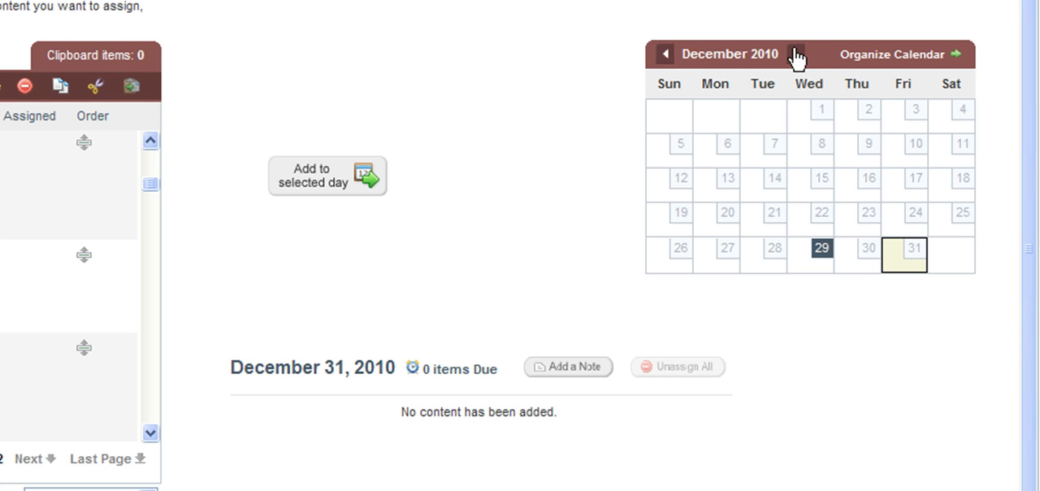
pyautogui.moveTo(796, 54)
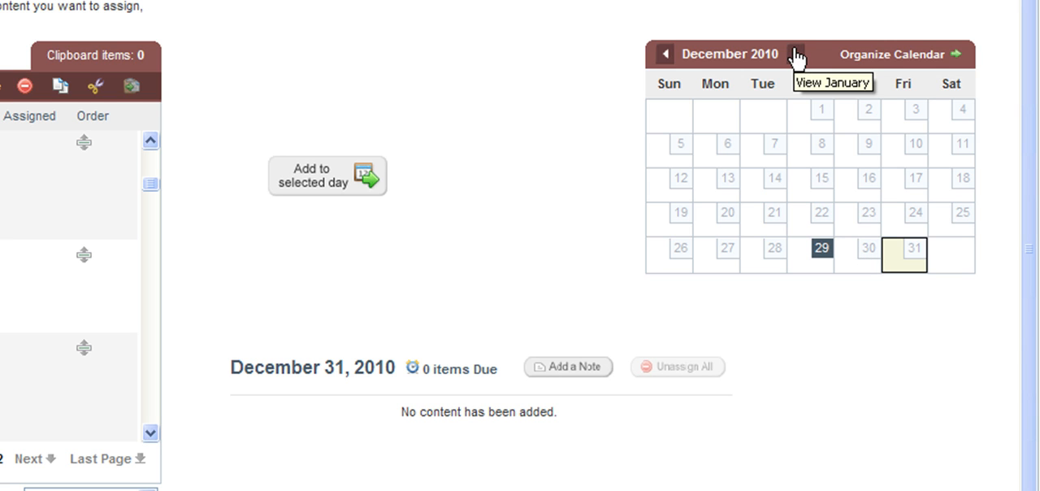
# Step: Browse to January 2011 and back, then pick December 31, 2010
pyautogui.click(797, 54)
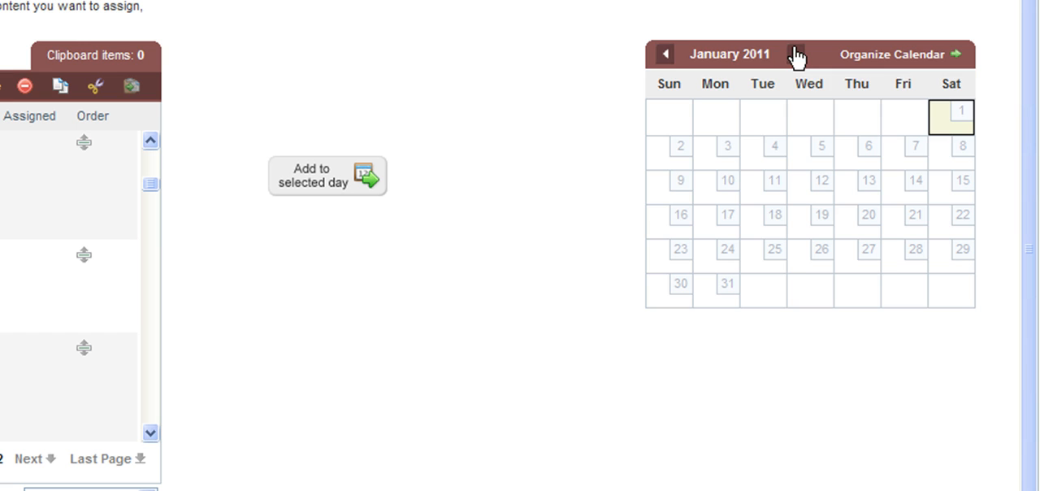
pyautogui.click(950, 117)
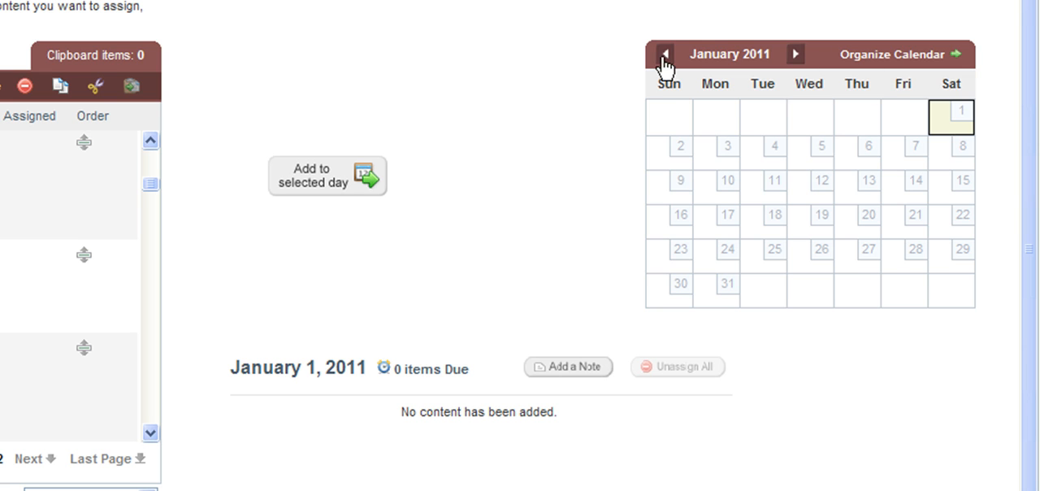
pyautogui.click(664, 54)
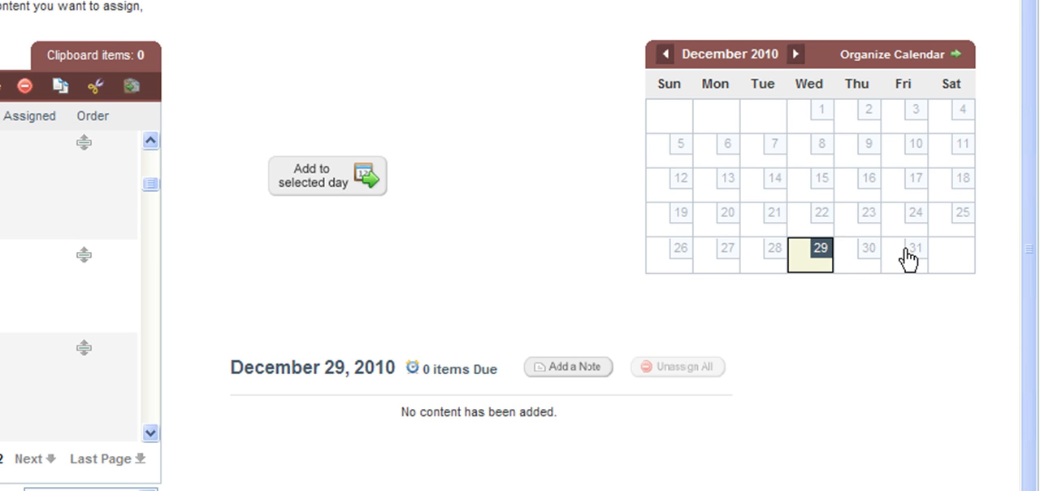
pyautogui.click(902, 248)
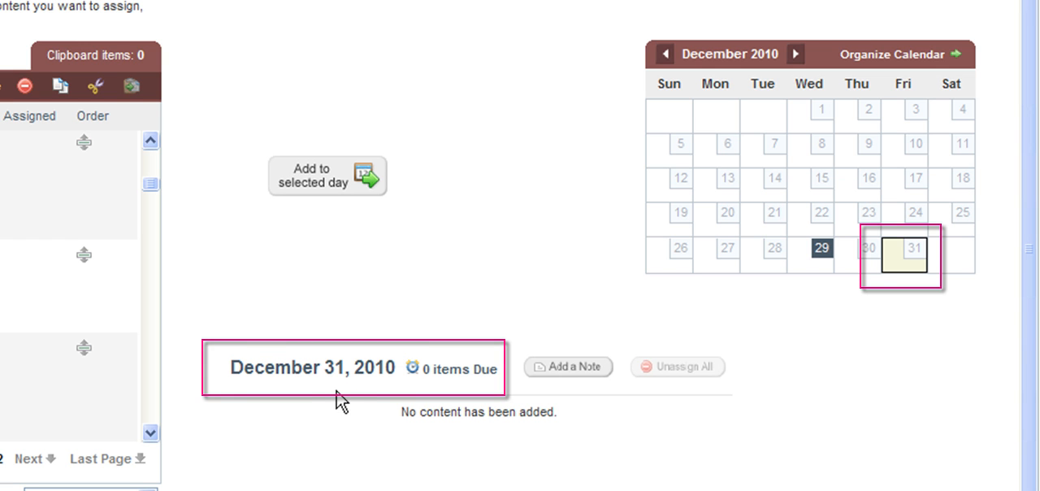
pyautogui.moveTo(347, 295)
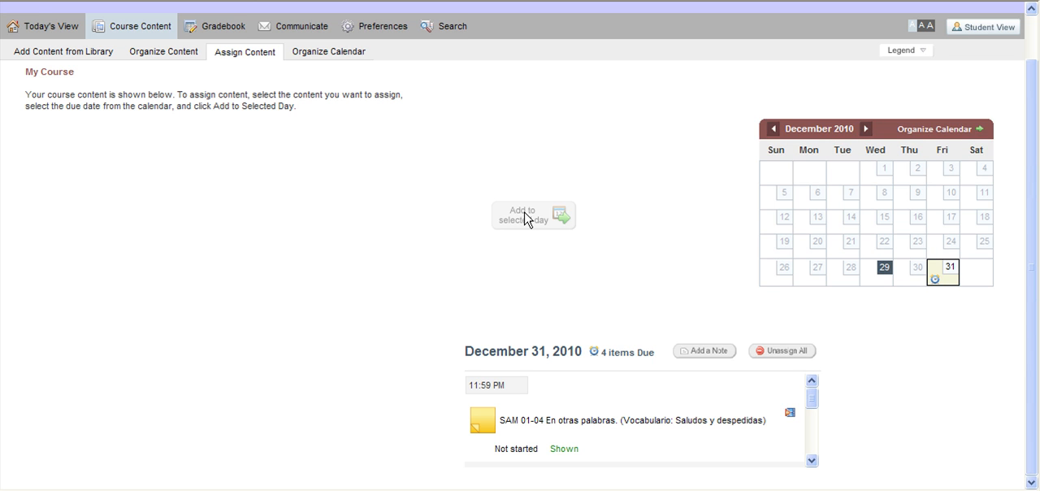
# Step: Scroll to review the four activities due December 31, including SAM 01-08
pyautogui.scroll(-3)
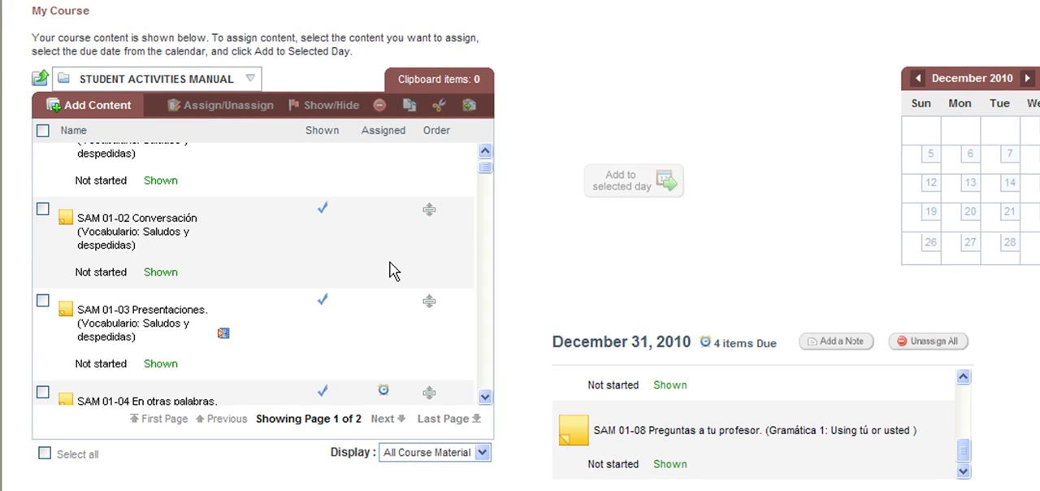
pyautogui.scroll(-3)
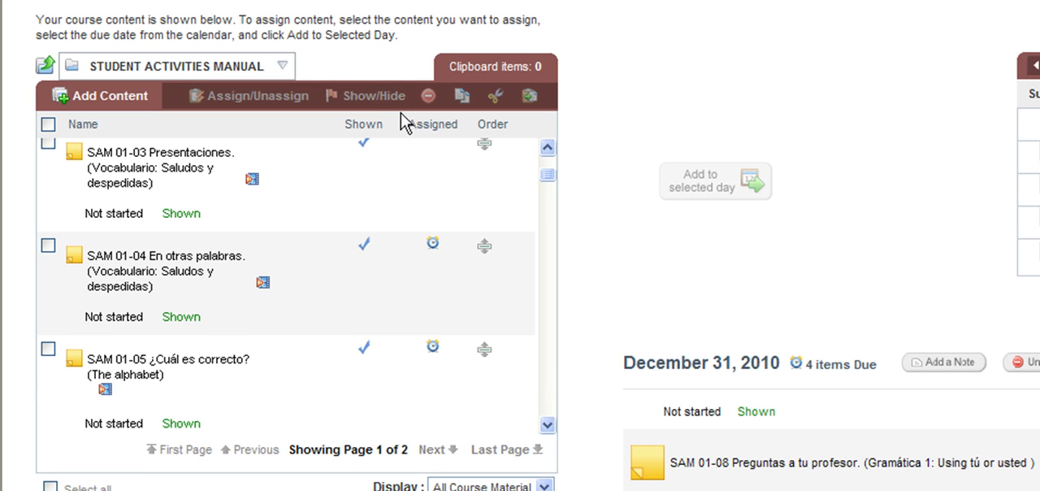
pyautogui.click(433, 124)
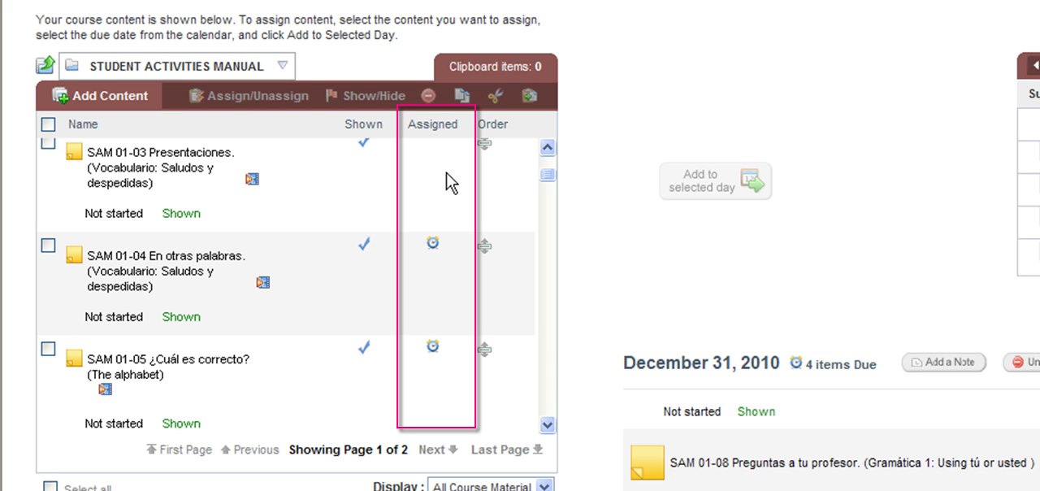
pyautogui.moveTo(397, 260)
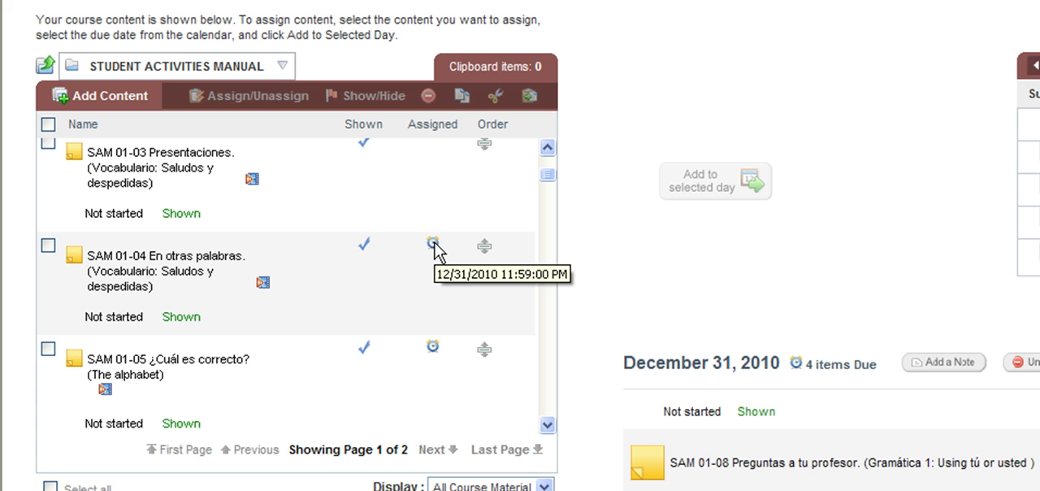
pyautogui.moveTo(436, 250)
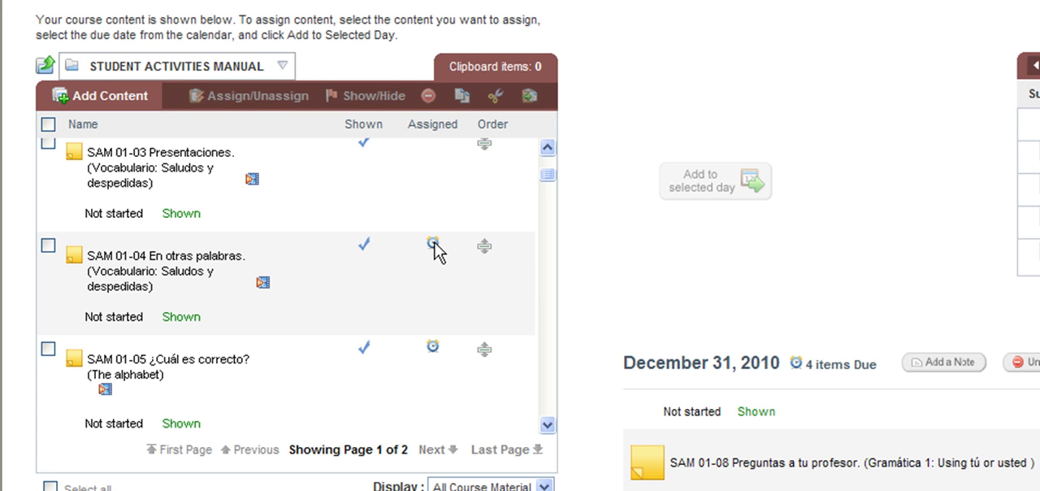
pyautogui.scroll(-3)
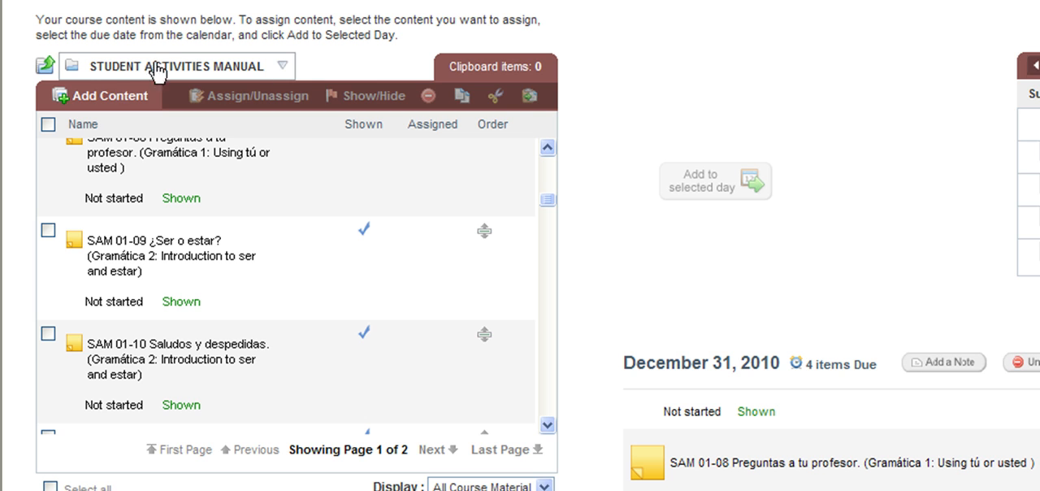
# Step: Open the course folder list showing Capítulo 01's subfolders and Chapters 2–10
pyautogui.click(282, 66)
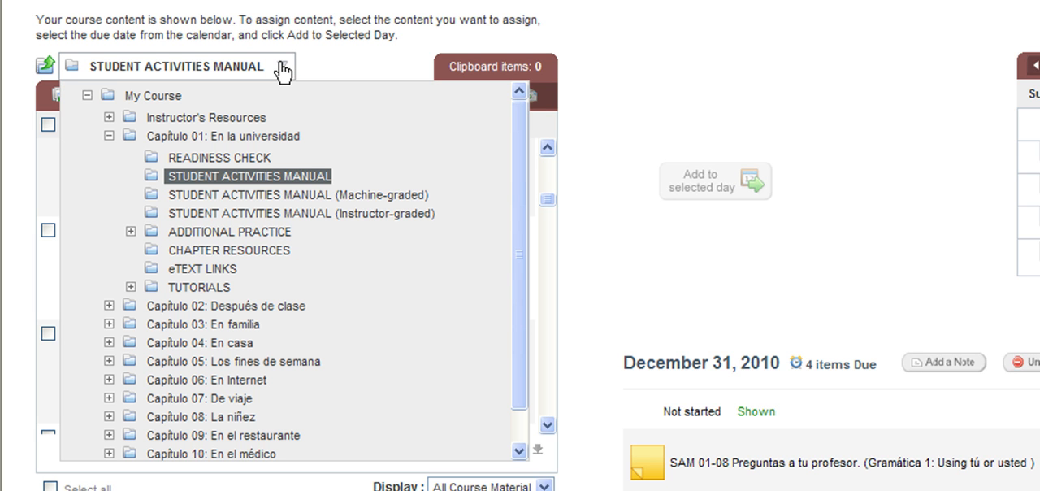
pyautogui.moveTo(320, 303)
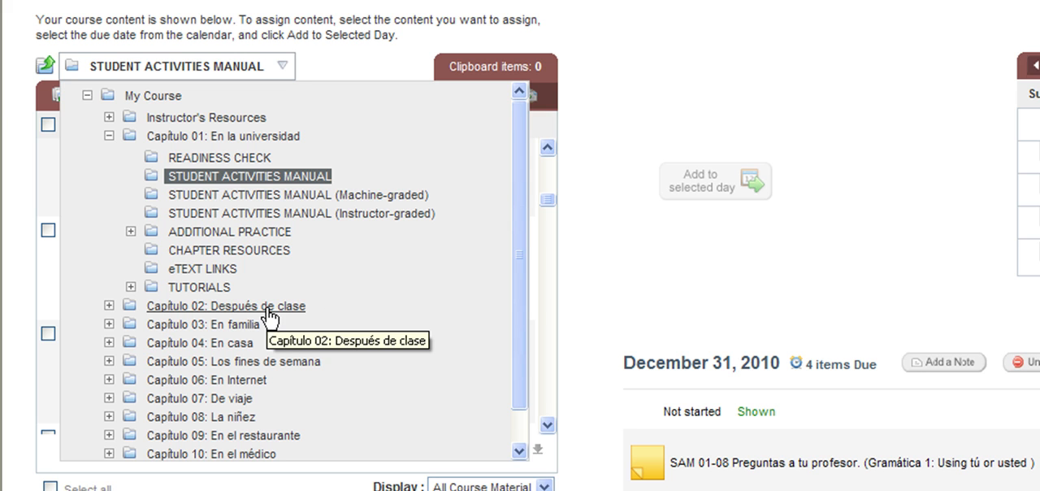
pyautogui.moveTo(258, 194)
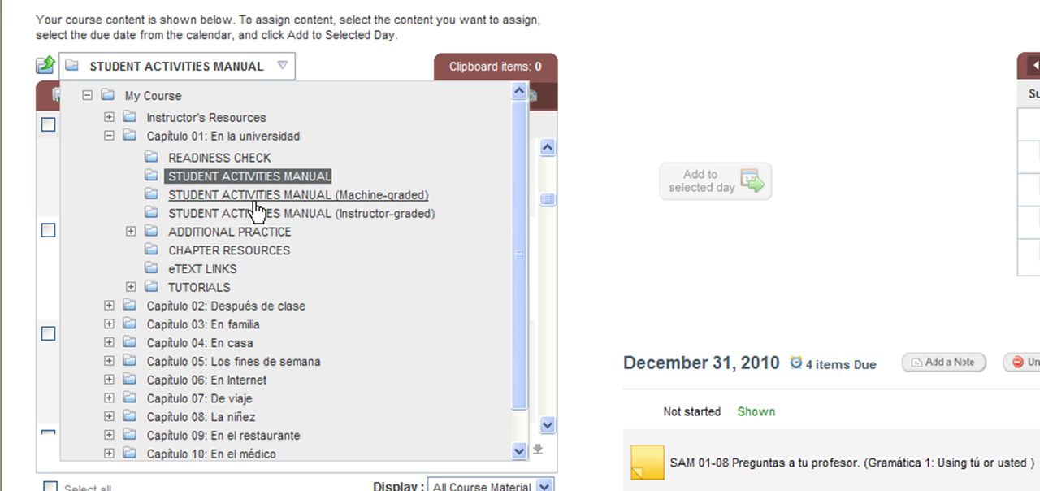
pyautogui.moveTo(230, 232)
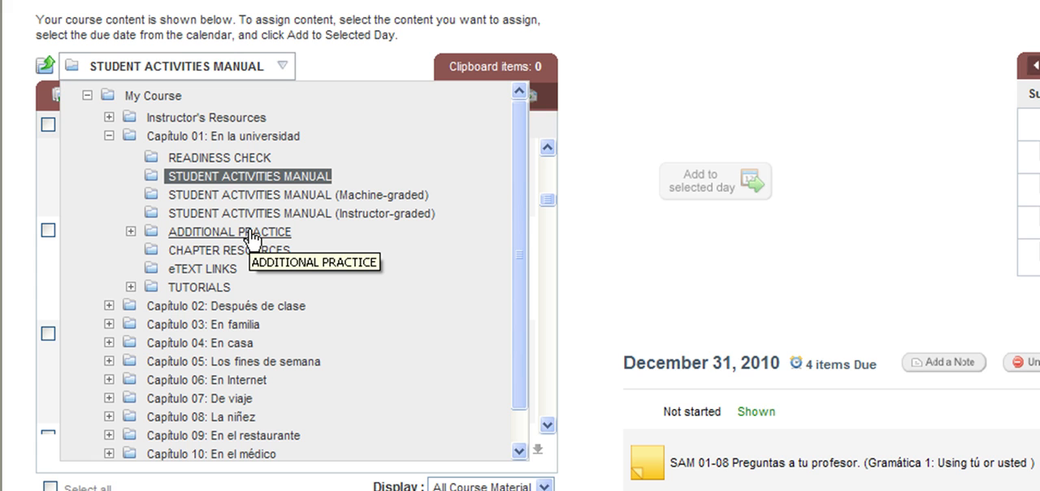
pyautogui.moveTo(205, 239)
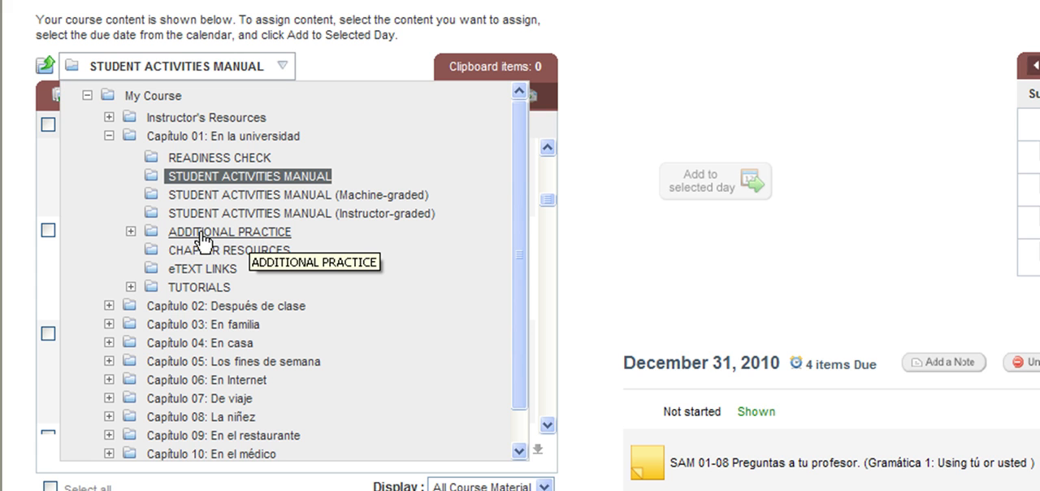
pyautogui.moveTo(280, 237)
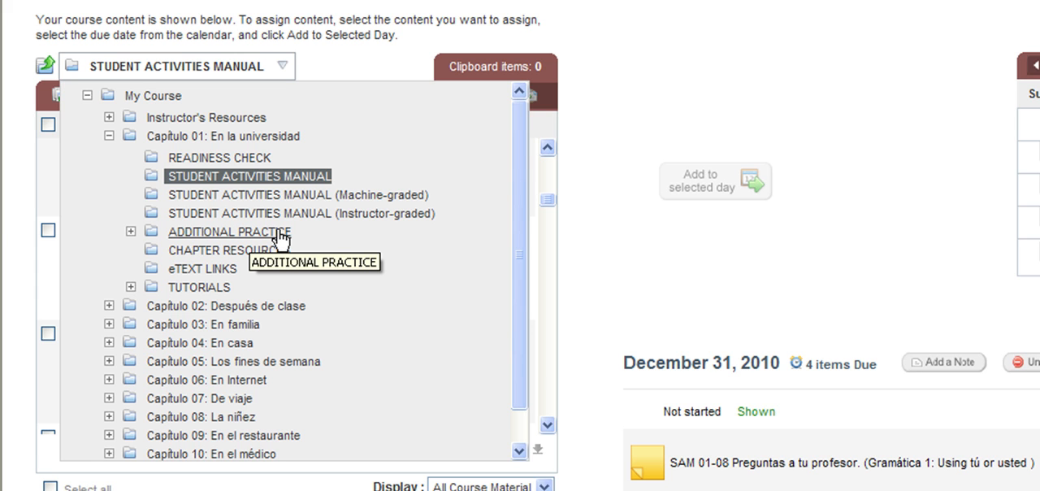
pyautogui.moveTo(280, 240)
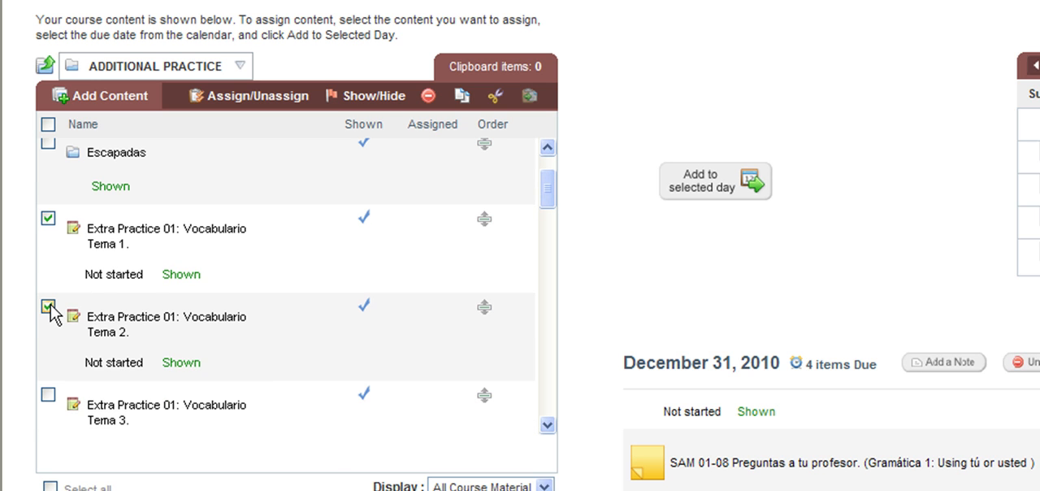
# Step: Tick Vocabulario Tema 2 and Tema 1, then scroll to the six December 31 items
pyautogui.click(48, 217)
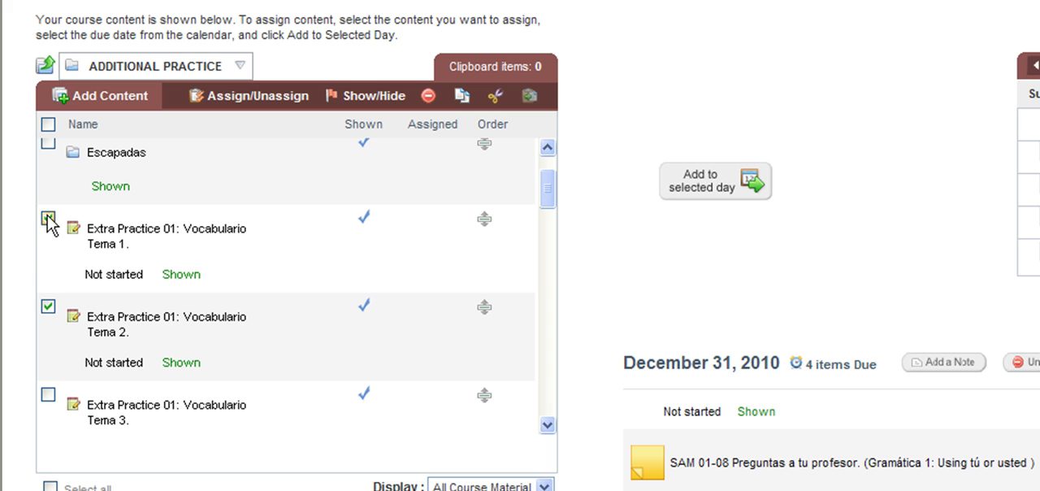
pyautogui.click(48, 217)
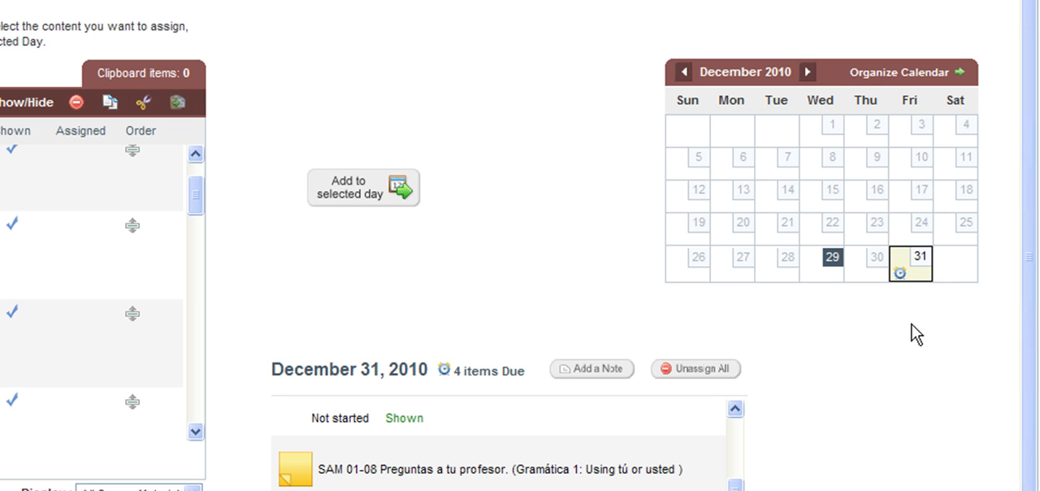
pyautogui.moveTo(919, 280)
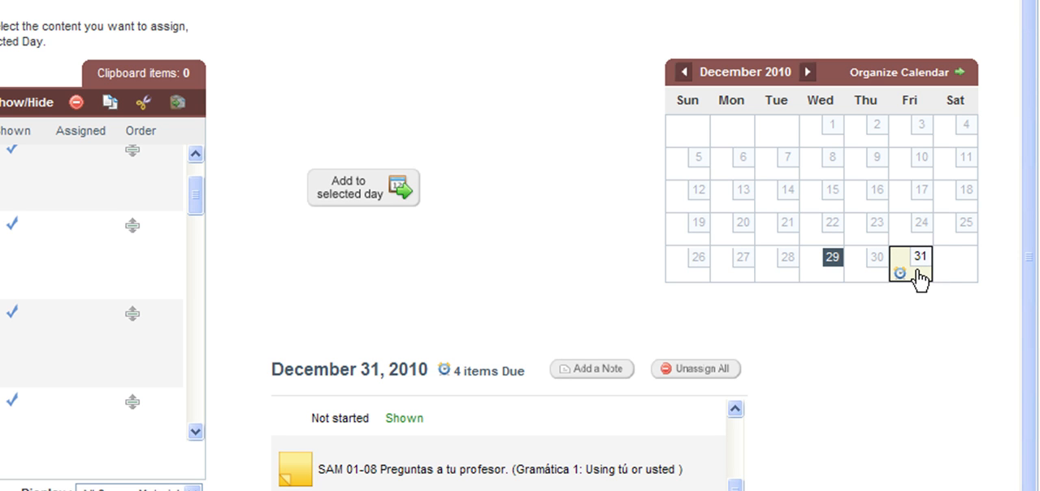
pyautogui.moveTo(912, 337)
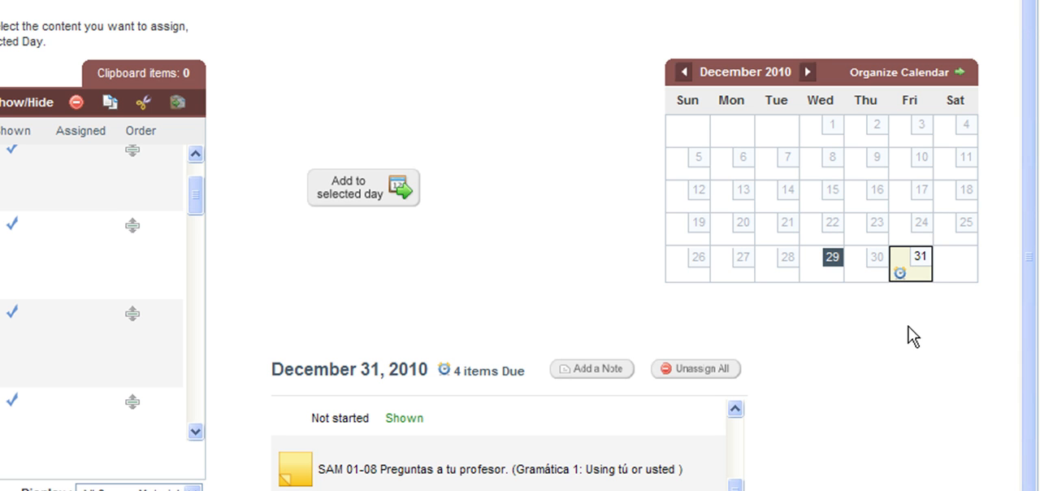
pyautogui.moveTo(365, 199)
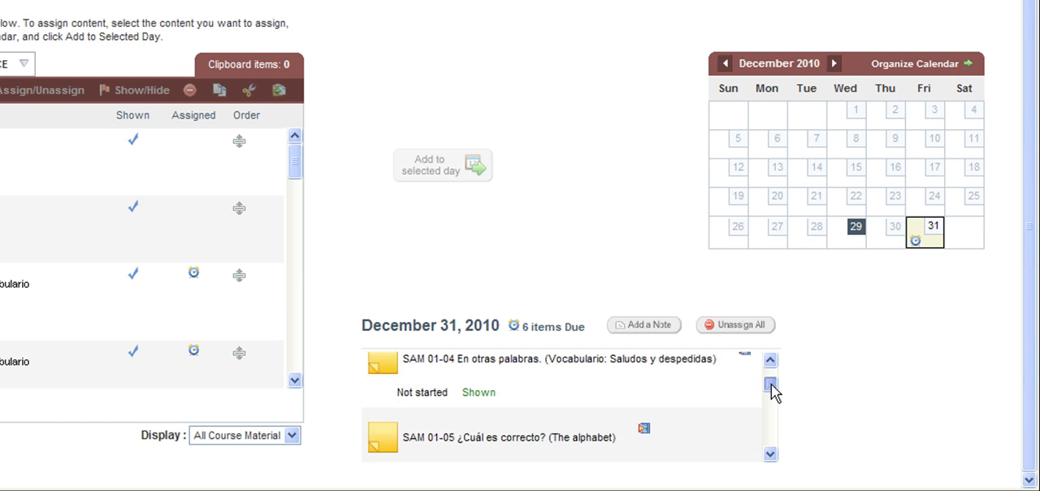
pyautogui.scroll(-3)
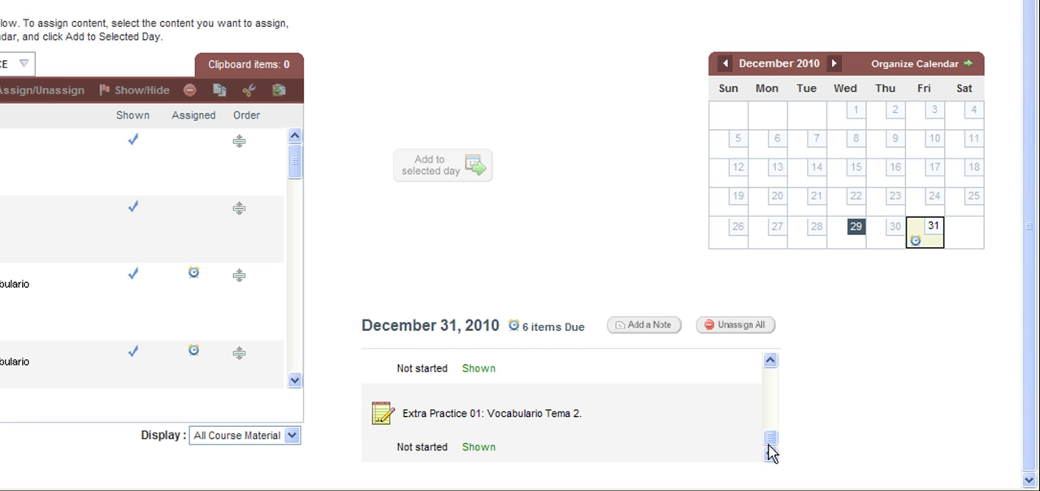
pyautogui.moveTo(566, 245)
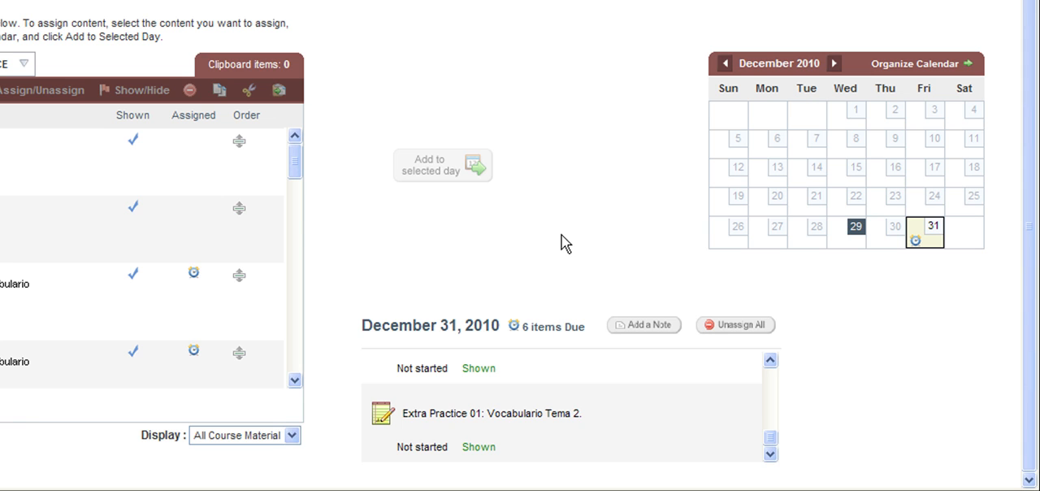
pyautogui.moveTo(908, 289)
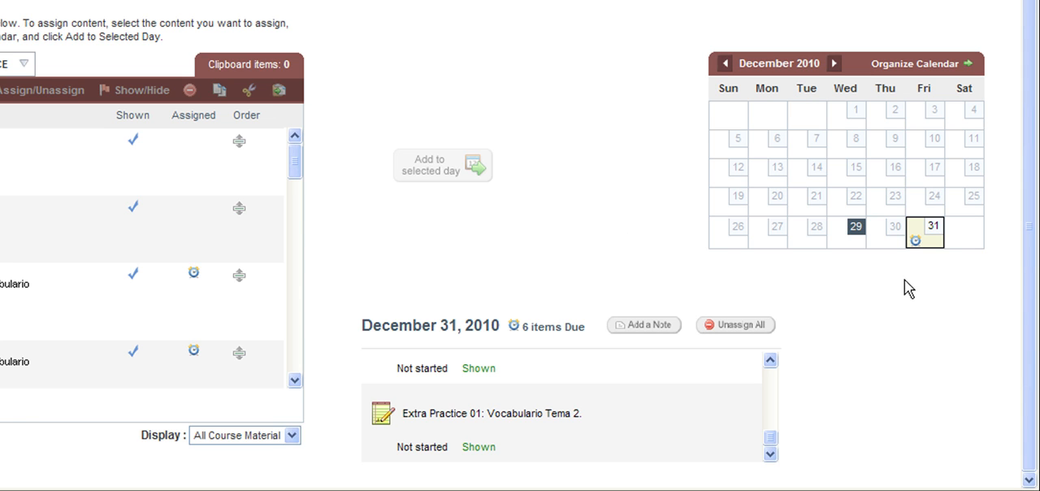
pyautogui.moveTo(886, 236)
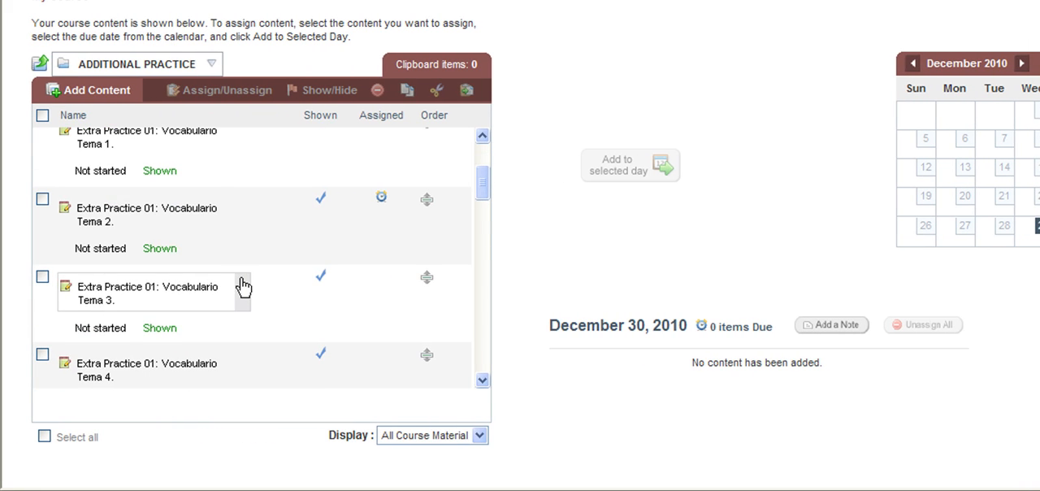
pyautogui.moveTo(42, 275)
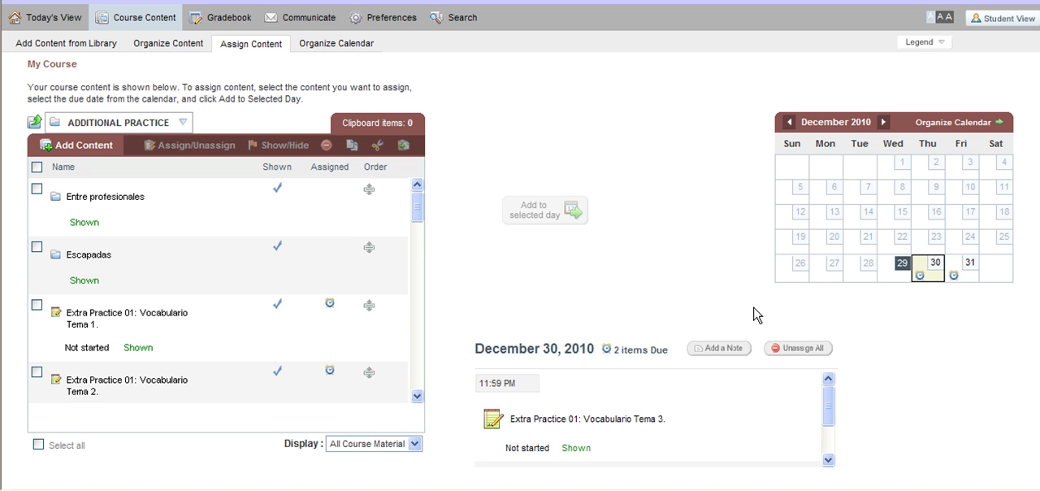
pyautogui.moveTo(920, 312)
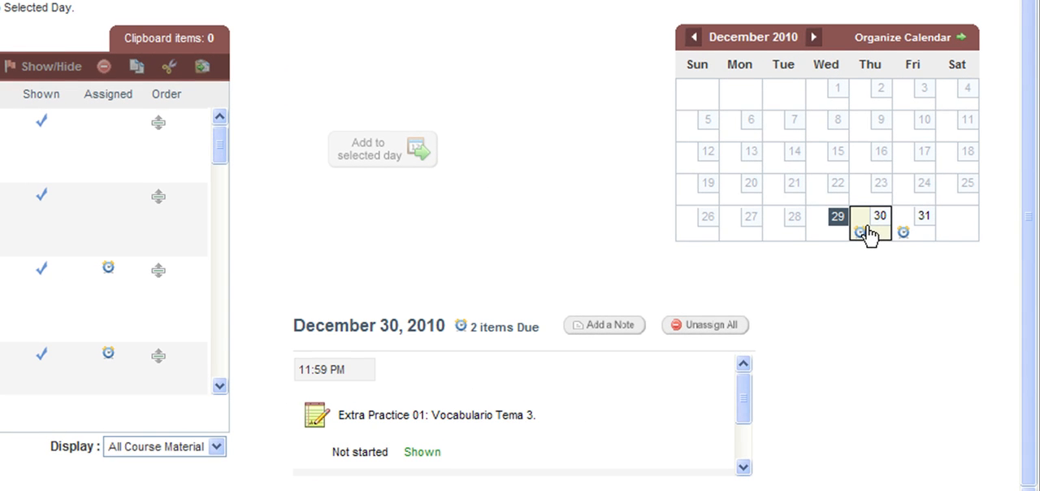
pyautogui.moveTo(574, 339)
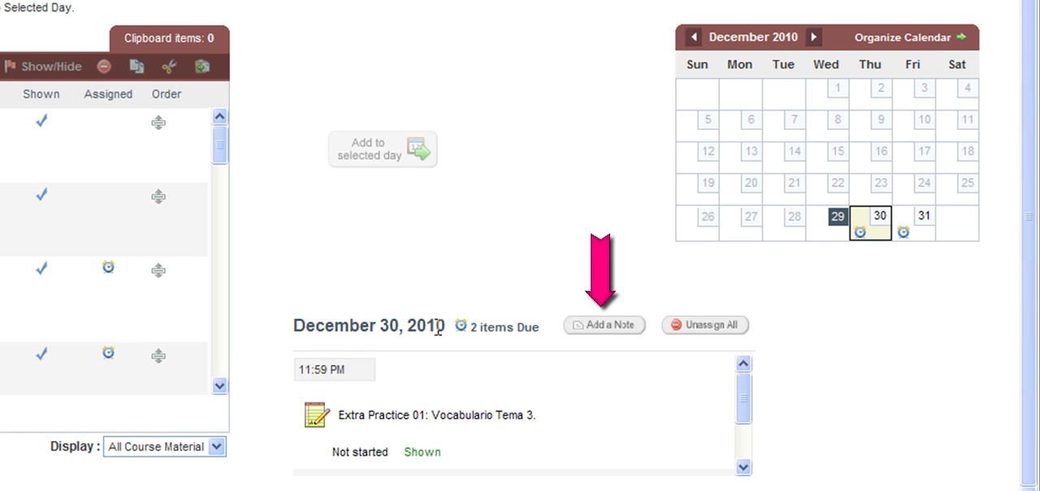
pyautogui.moveTo(606, 335)
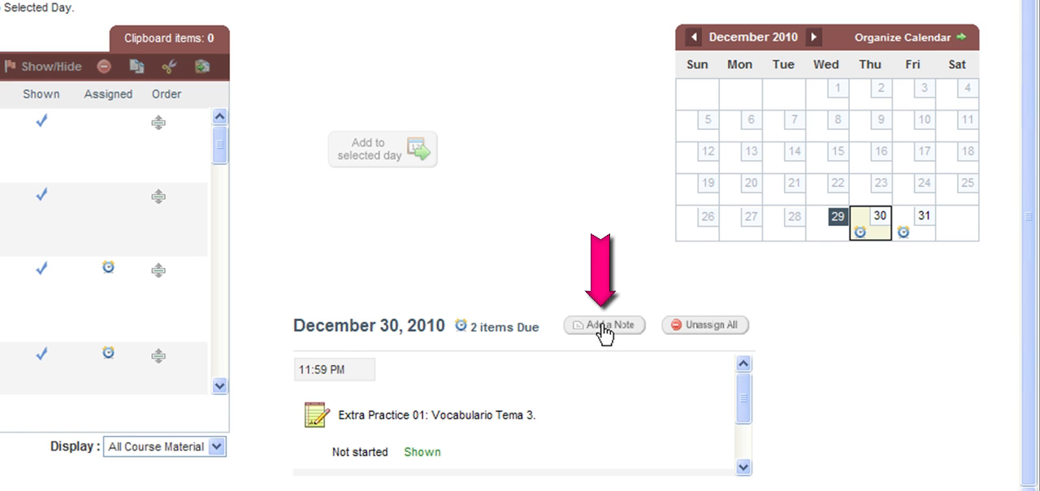
# Step: Add and save the note 'Reminder: Group Project #1 Due Today in Class!' on December 30
pyautogui.click(604, 325)
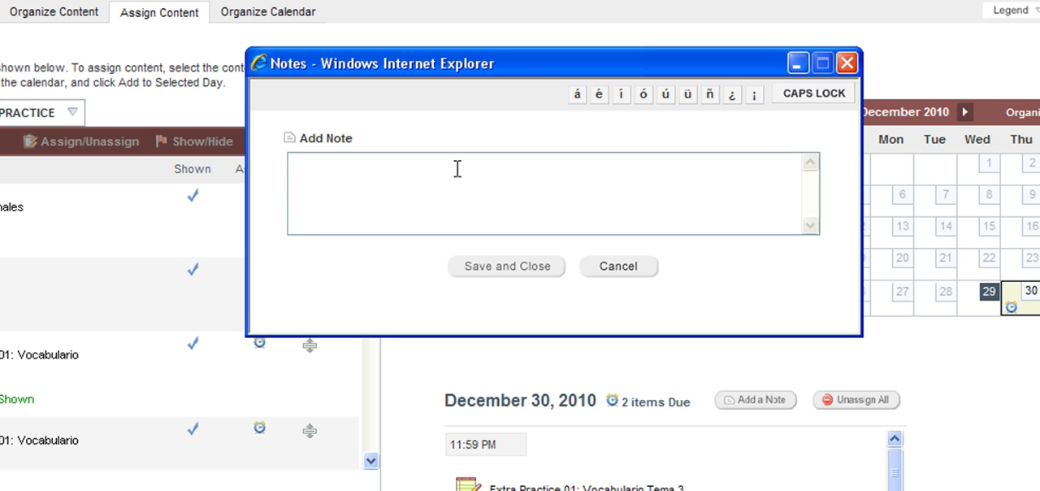
pyautogui.click(455, 169)
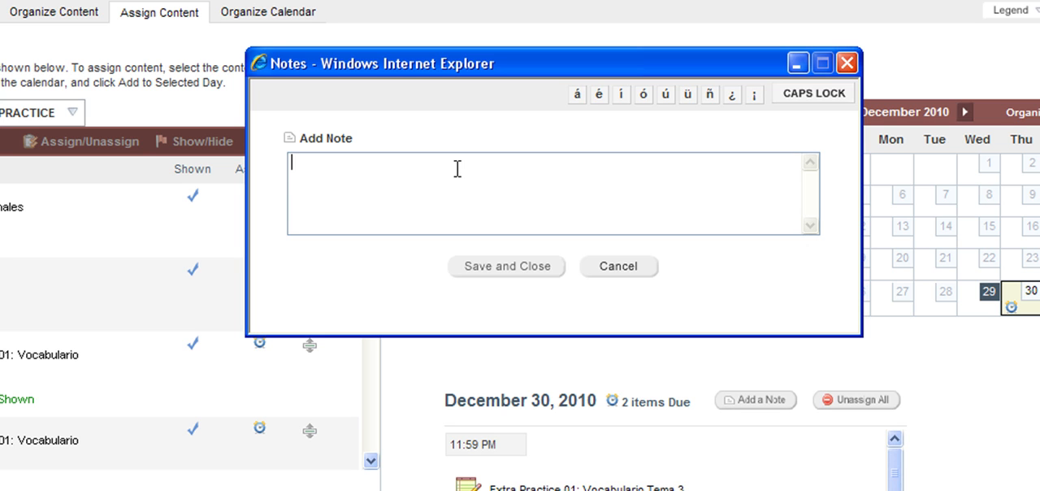
pyautogui.write('Reminder: Group Project #1 Due Today in Class!')
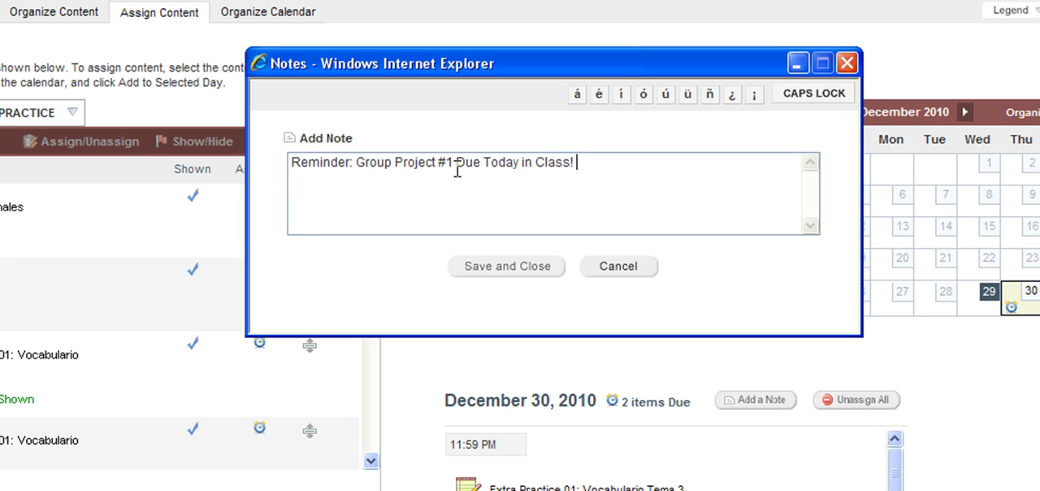
pyautogui.moveTo(488, 208)
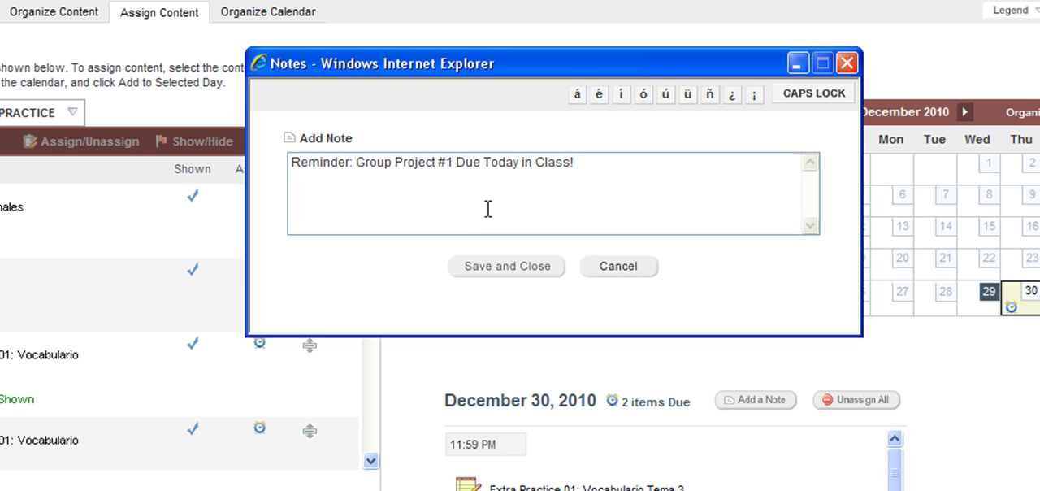
pyautogui.moveTo(518, 278)
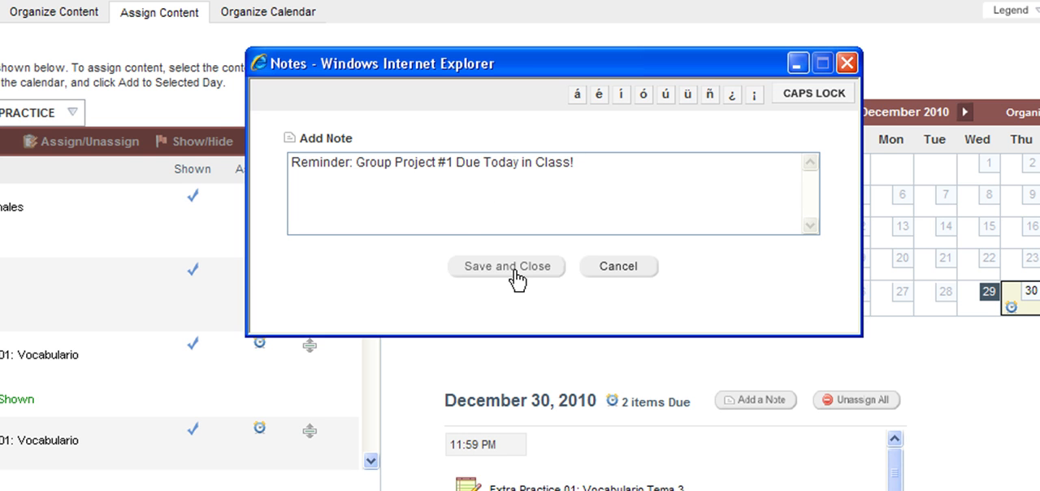
pyautogui.click(506, 265)
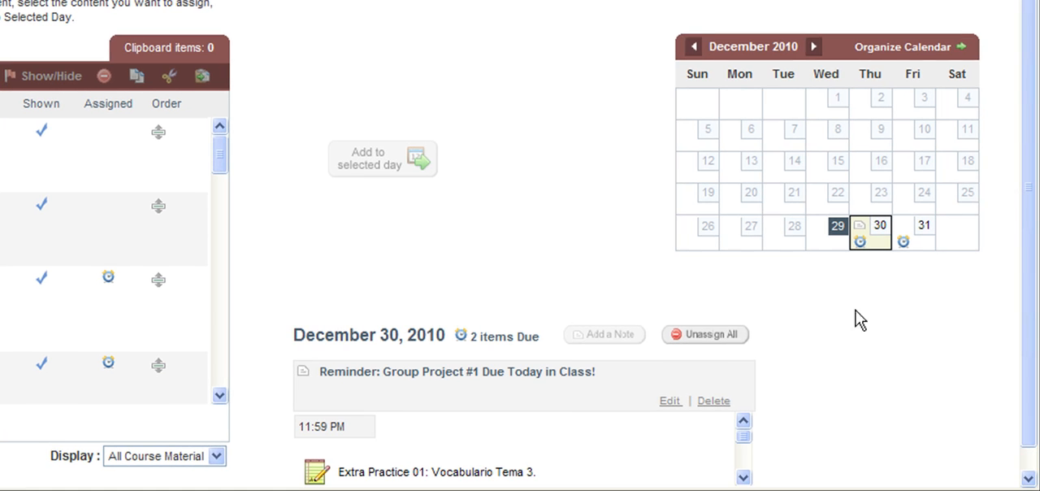
pyautogui.moveTo(849, 301)
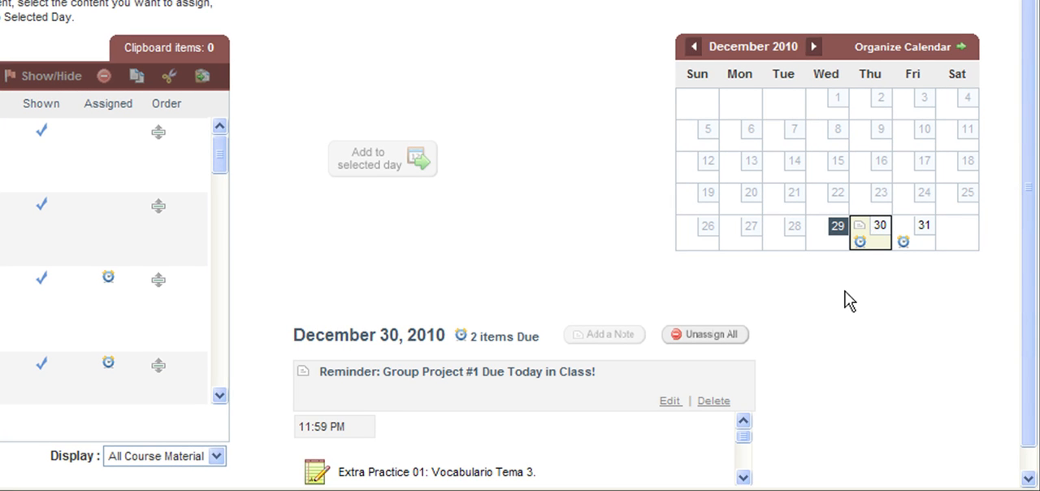
pyautogui.scroll(-3)
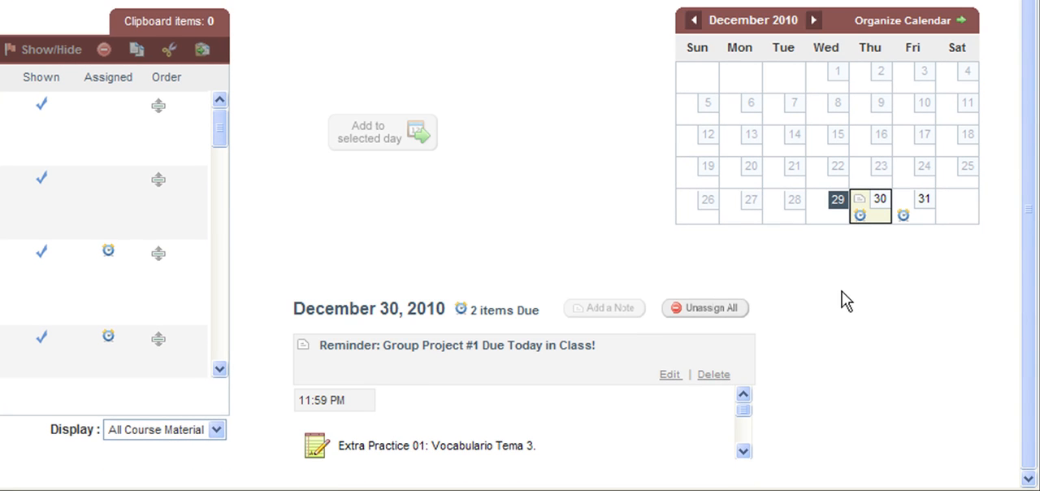
pyautogui.moveTo(278, 349)
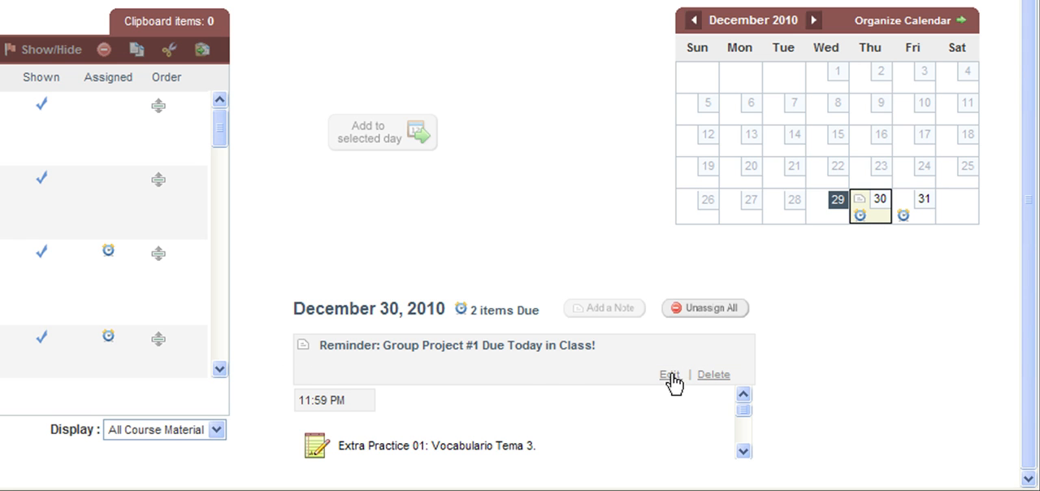
pyautogui.moveTo(721, 384)
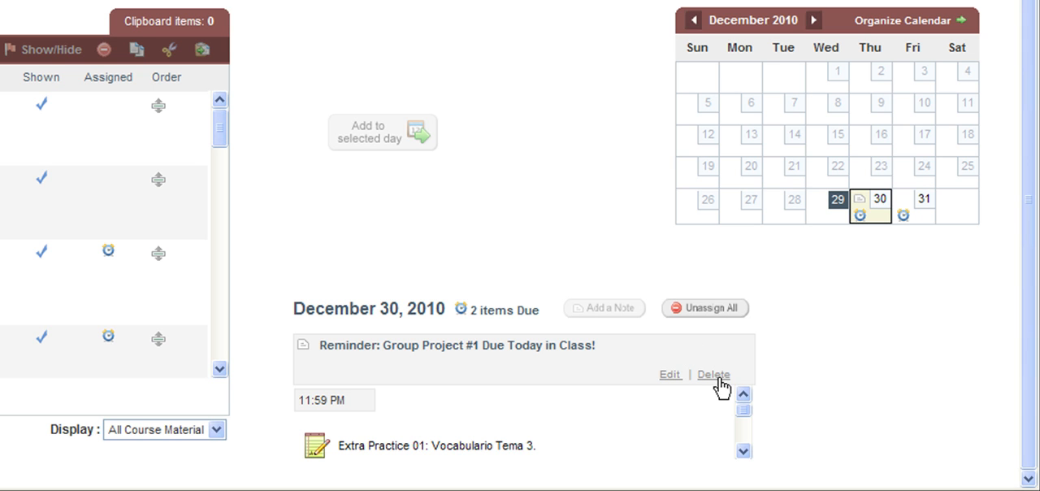
pyautogui.moveTo(718, 384)
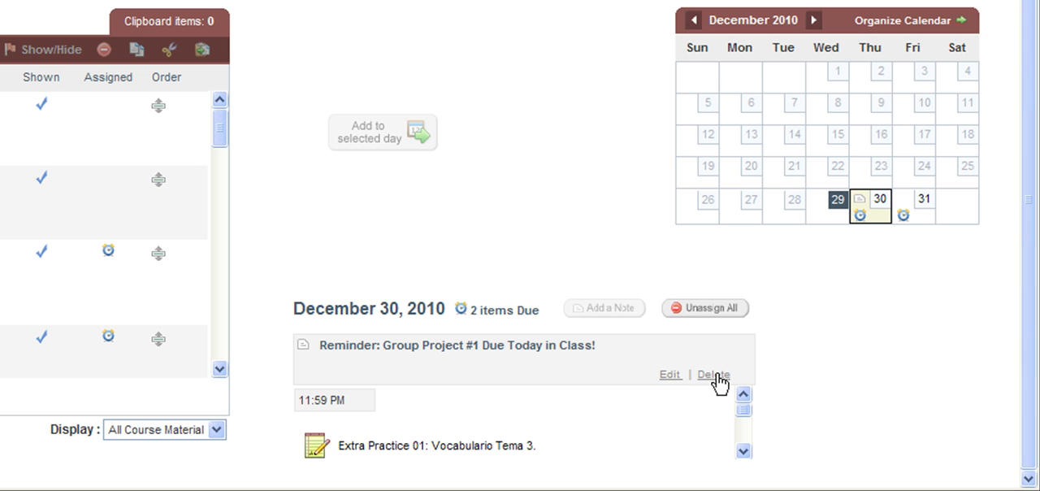
pyautogui.moveTo(853, 219)
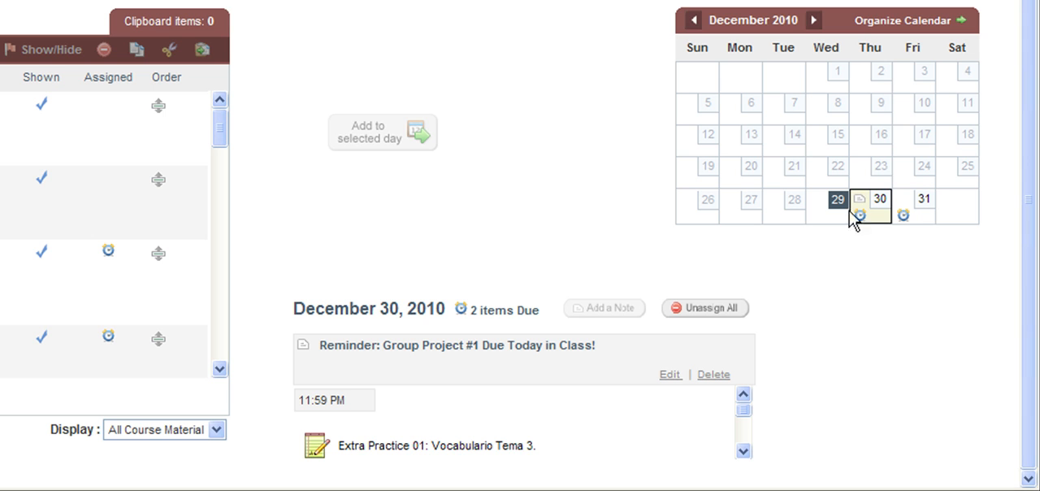
pyautogui.moveTo(598, 245)
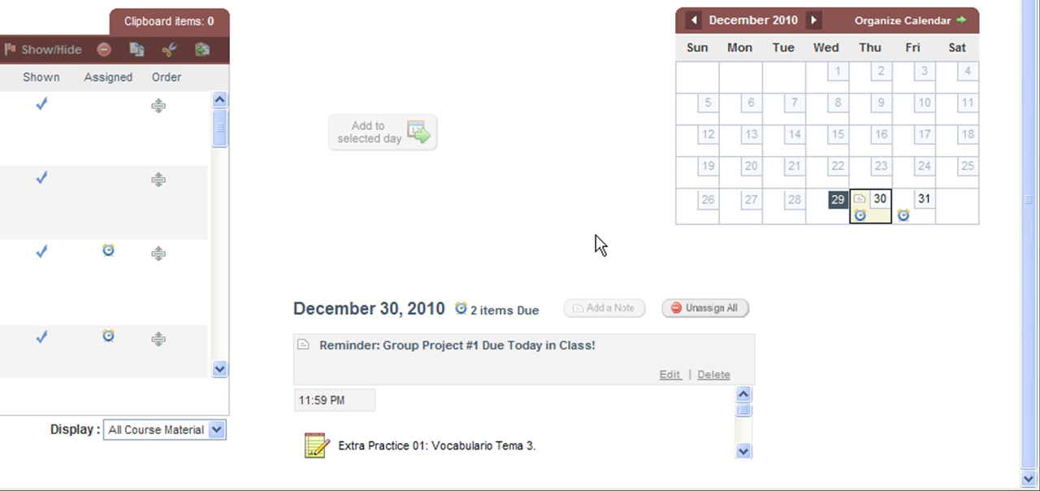